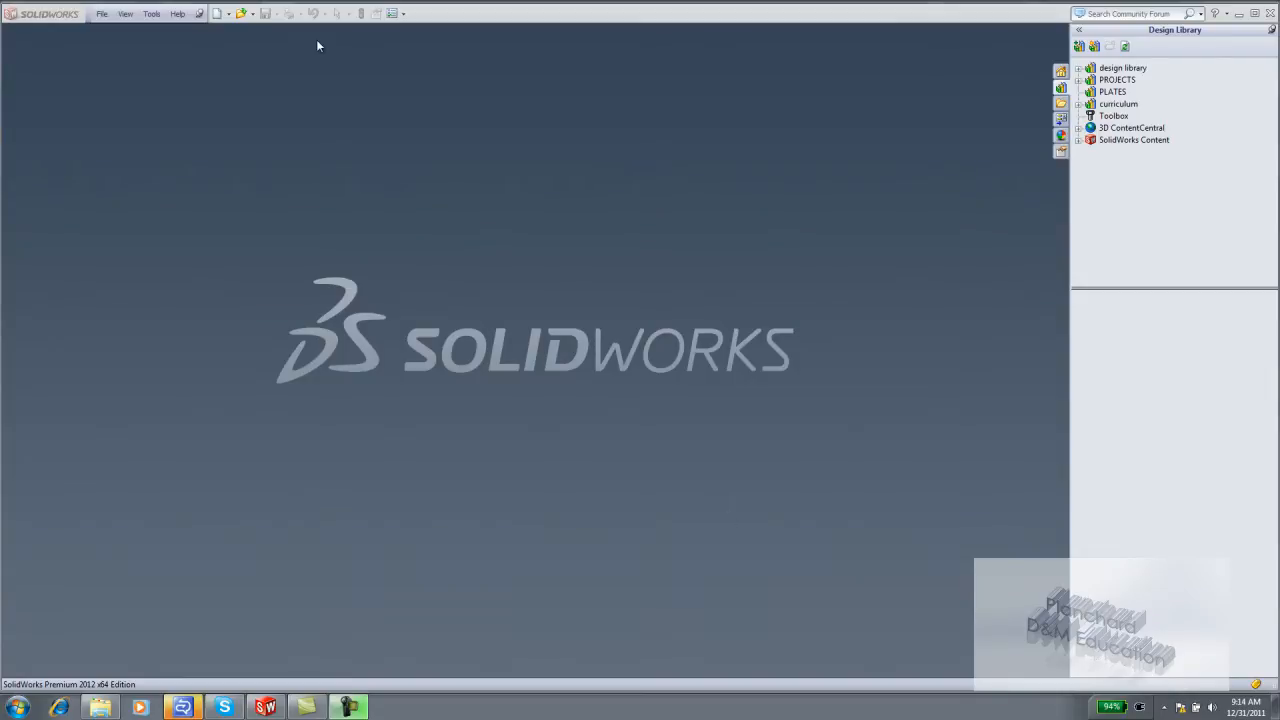
# - Create a new part document from the Part template via the Advanced template view
pyautogui.click(216, 12)
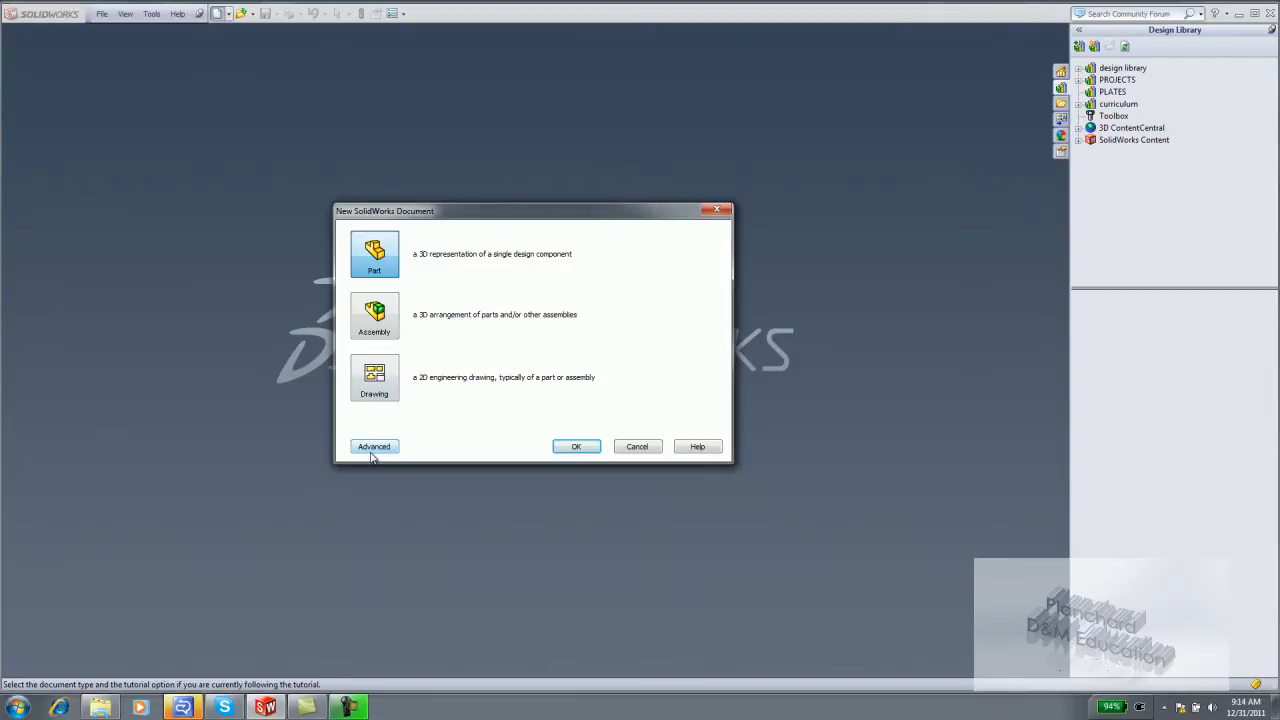
pyautogui.click(374, 446)
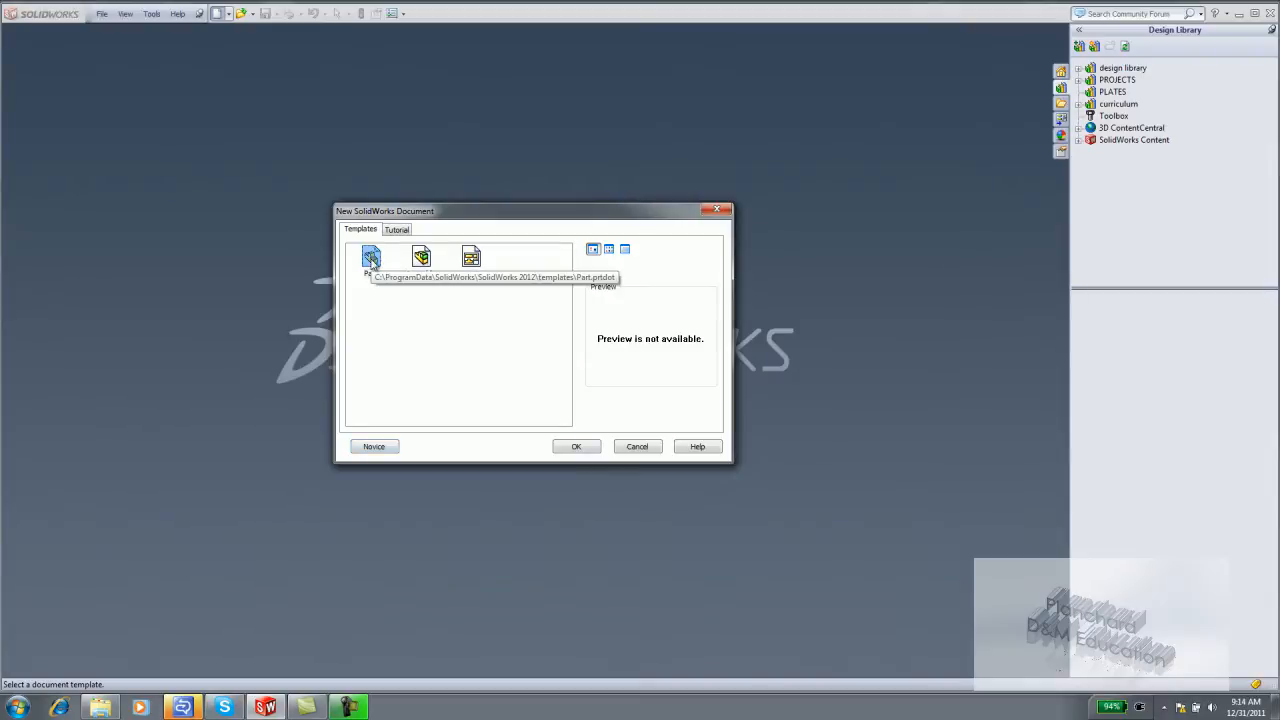
pyautogui.click(576, 446)
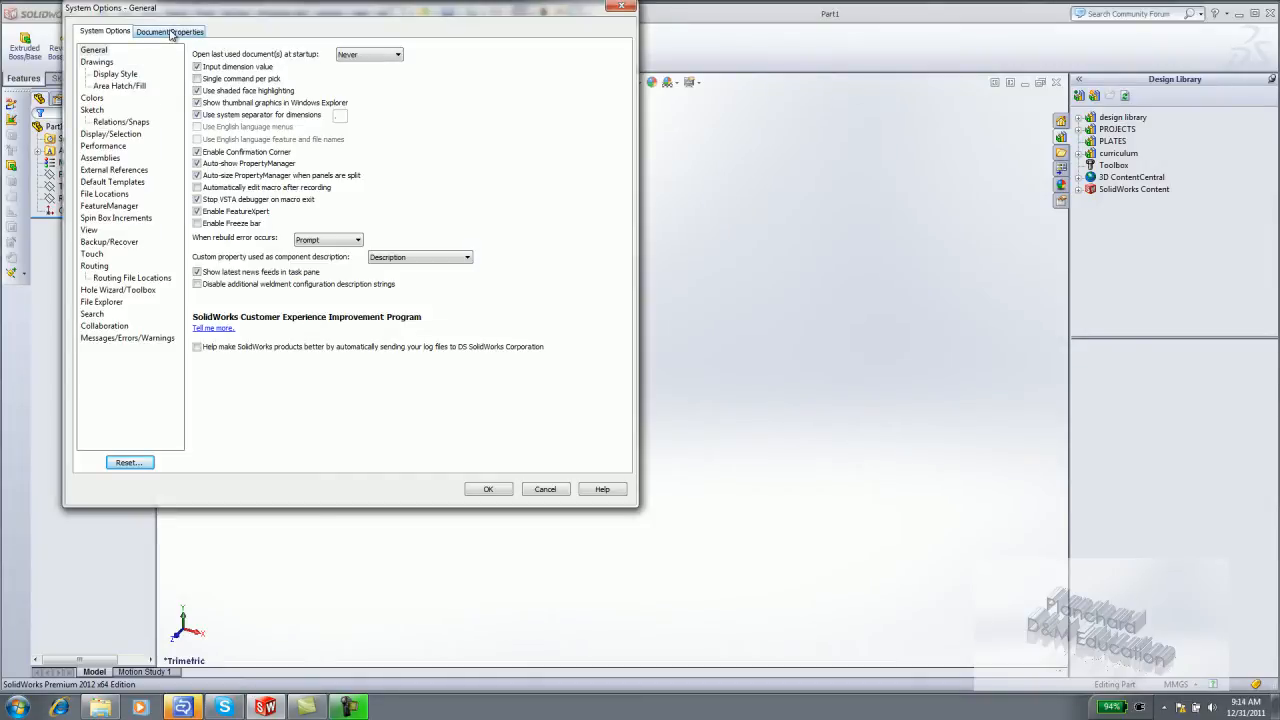
# - Set document units to IPS with .123 length decimals and no angle decimals
pyautogui.click(170, 32)
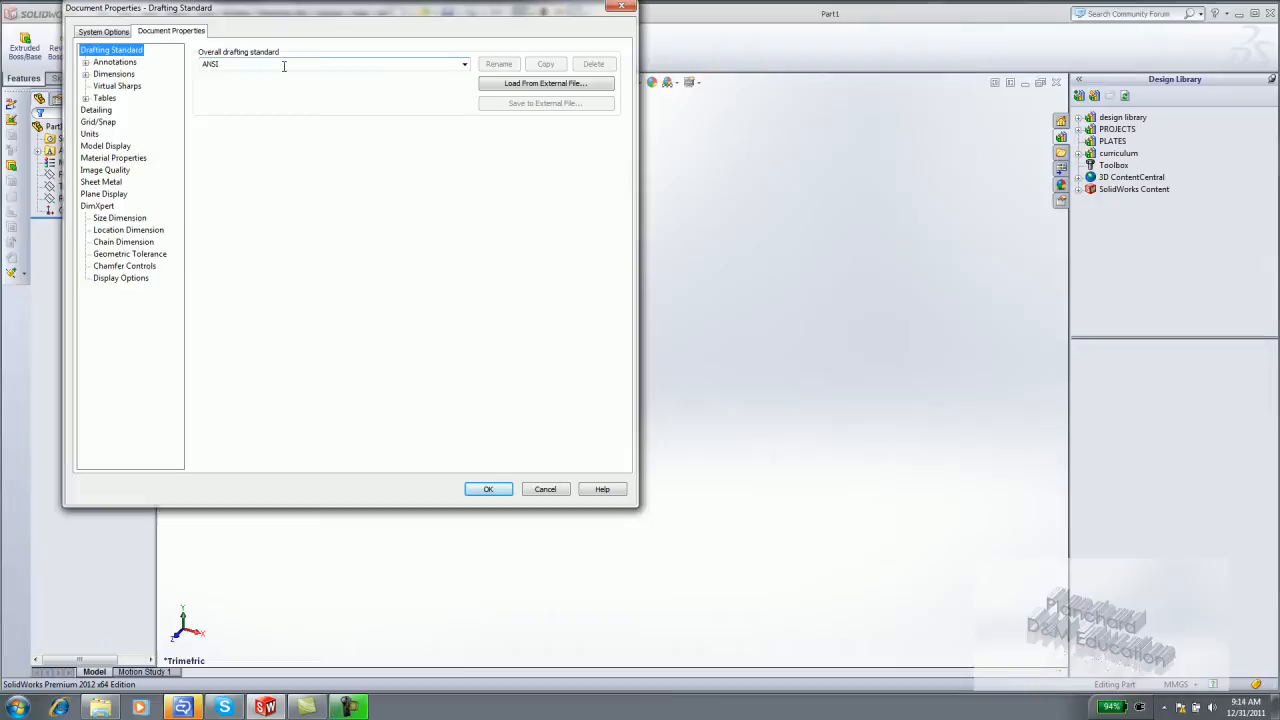
pyautogui.click(88, 134)
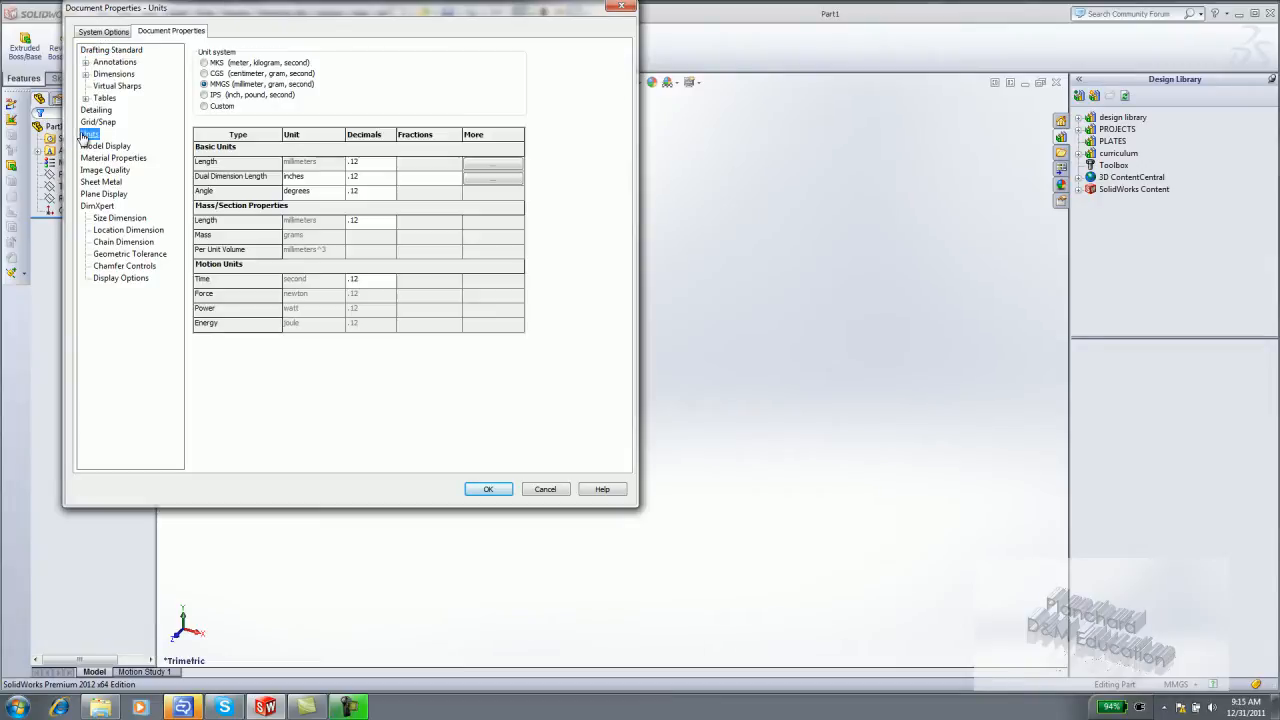
pyautogui.click(204, 96)
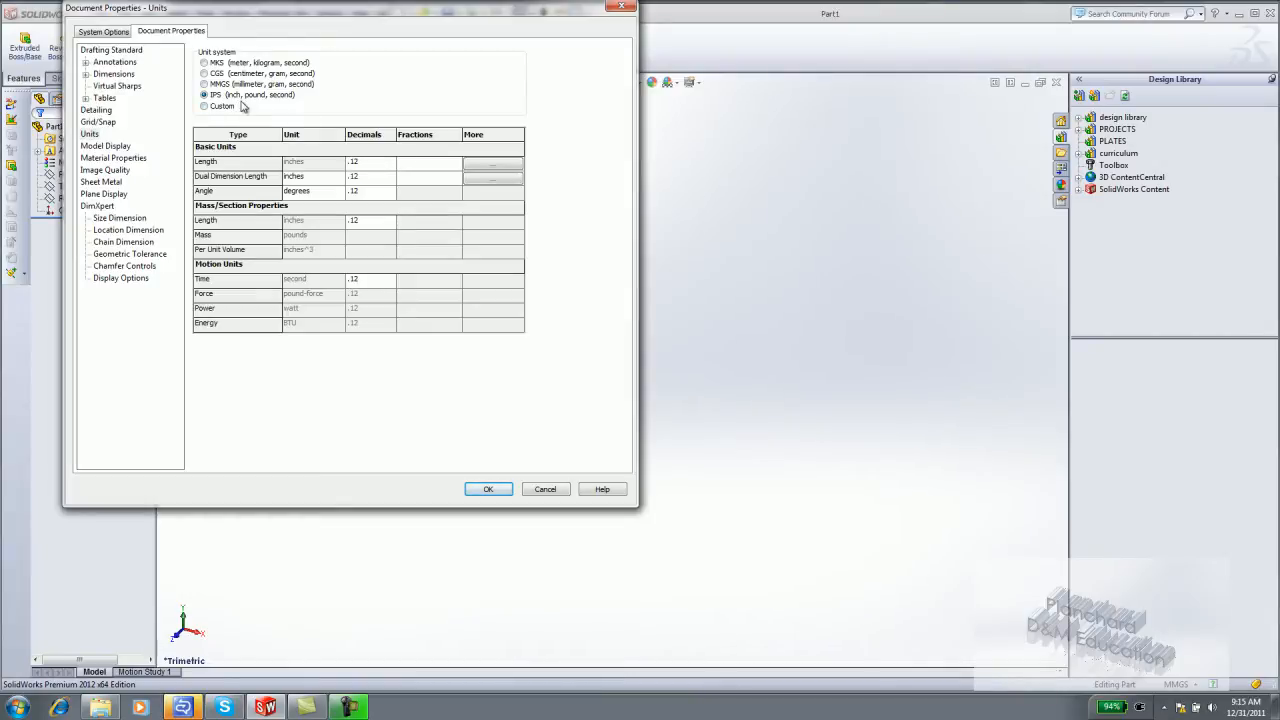
pyautogui.click(388, 176)
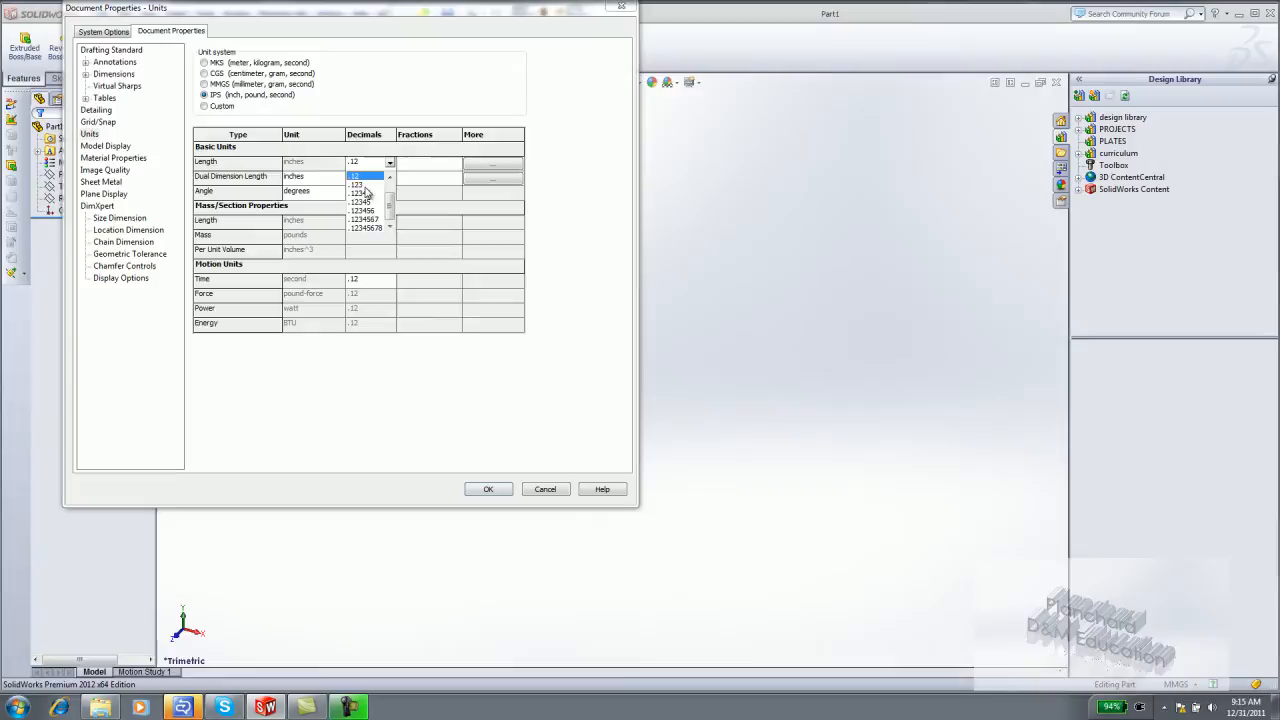
pyautogui.click(356, 184)
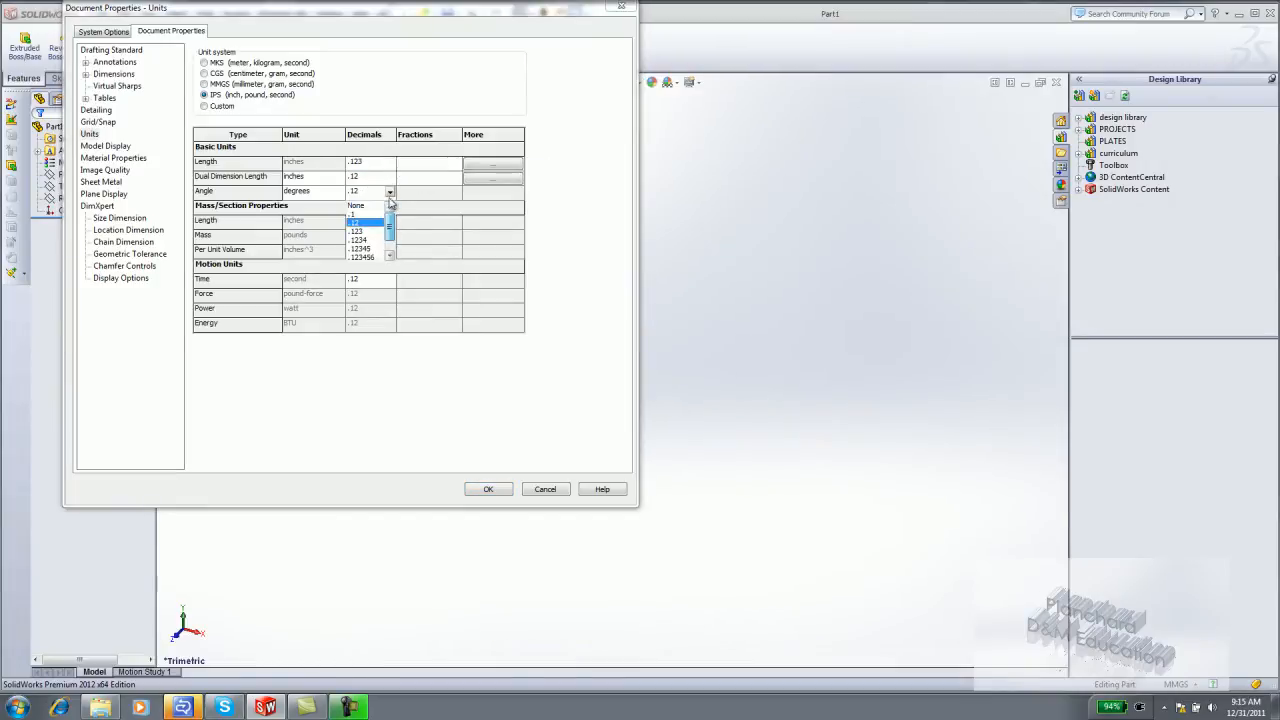
pyautogui.click(356, 204)
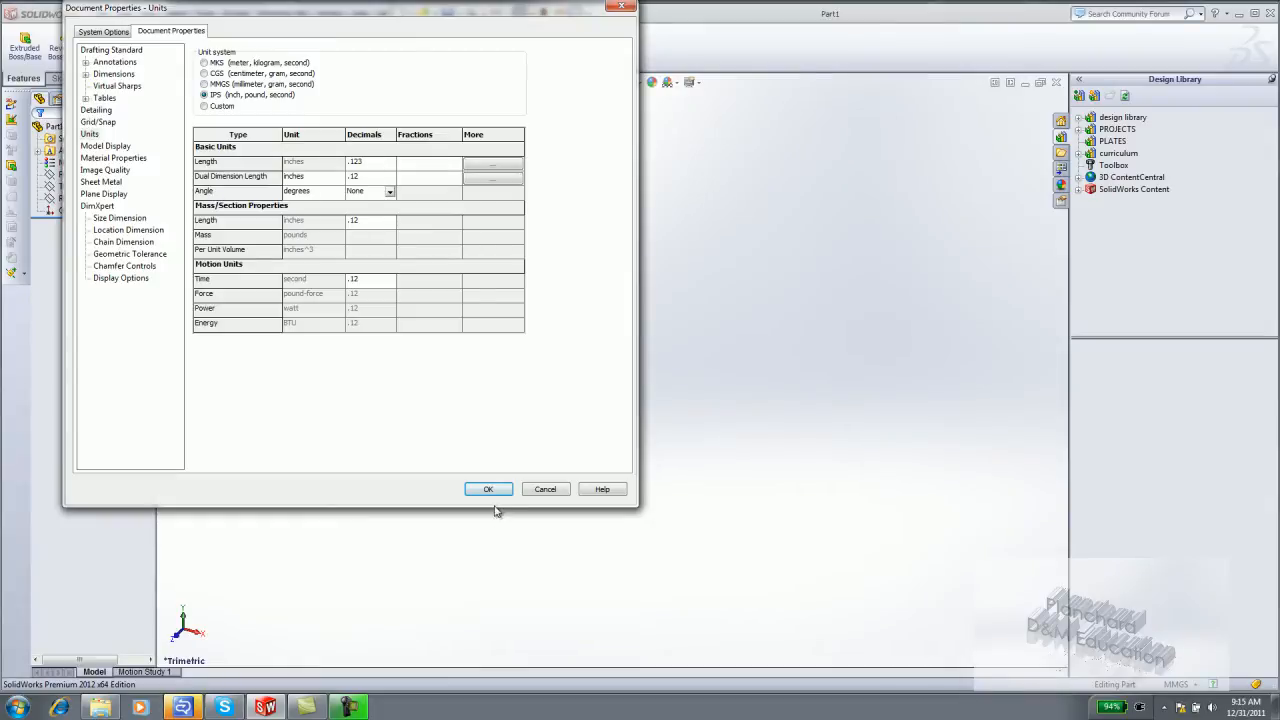
pyautogui.click(488, 488)
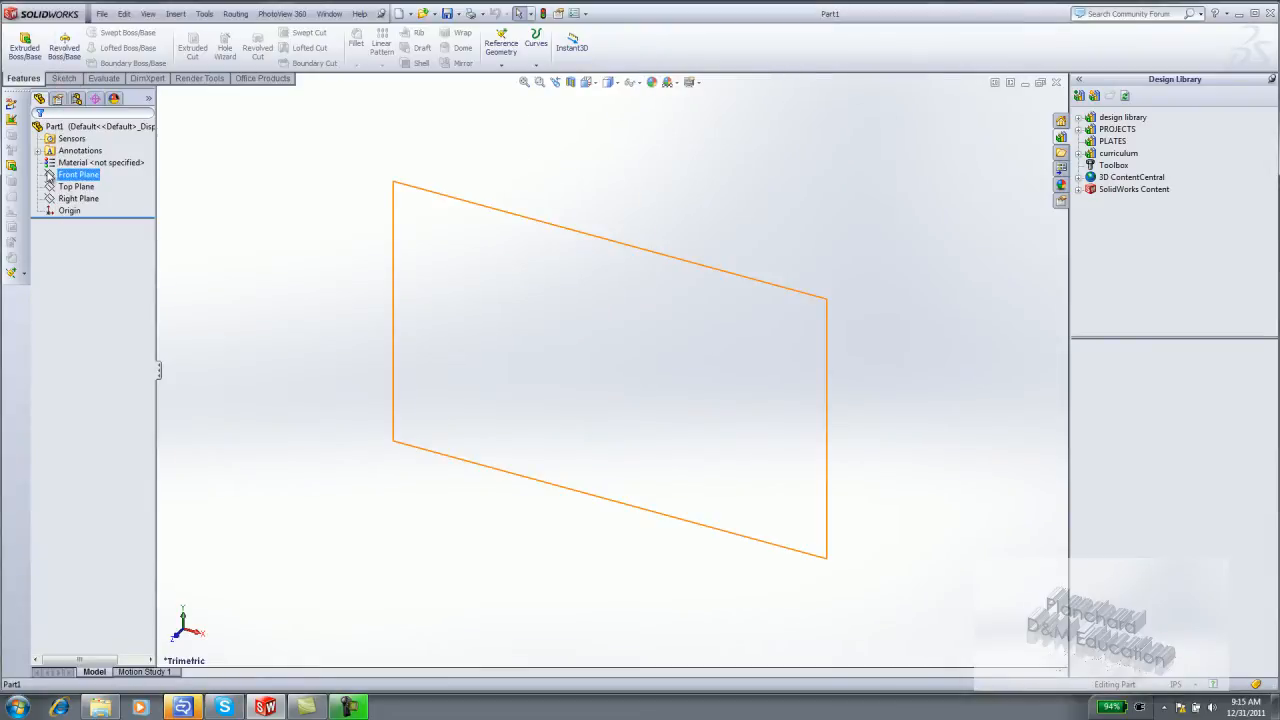
# - Sketch a circle on the Front Plane centred on the origin with a .188 diameter
pyautogui.rightClick(78, 174)
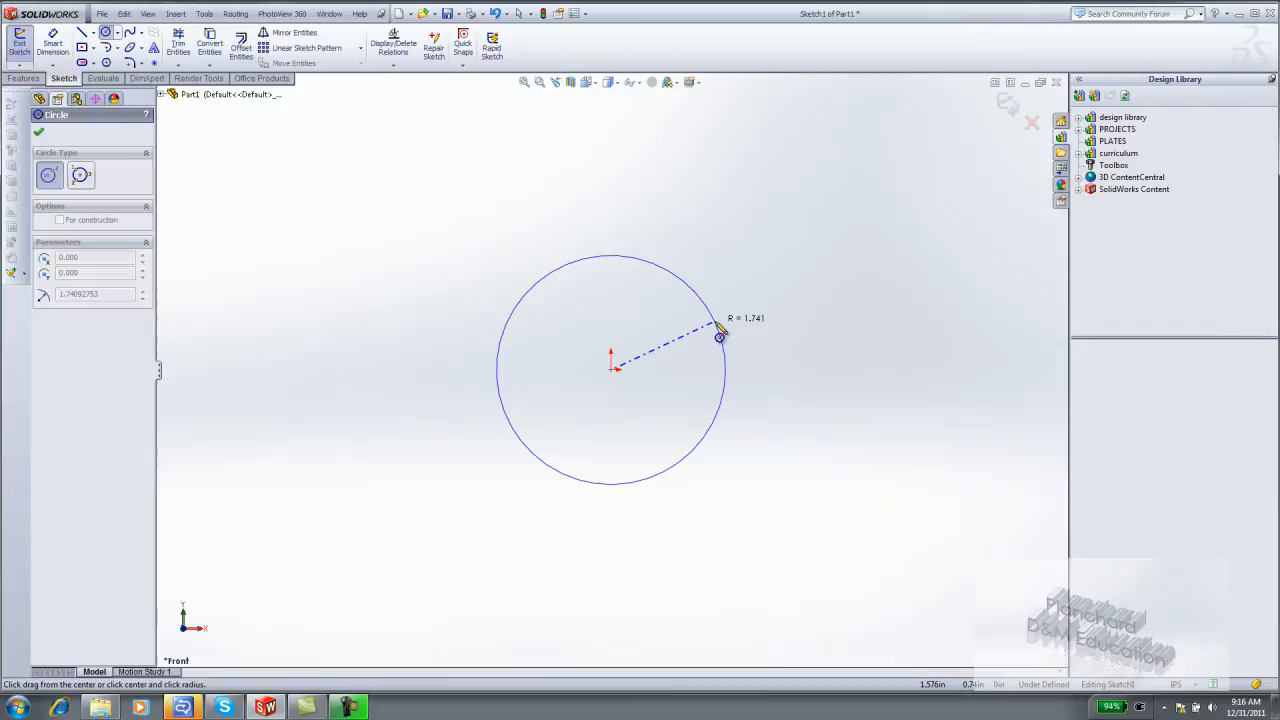
pyautogui.click(720, 336)
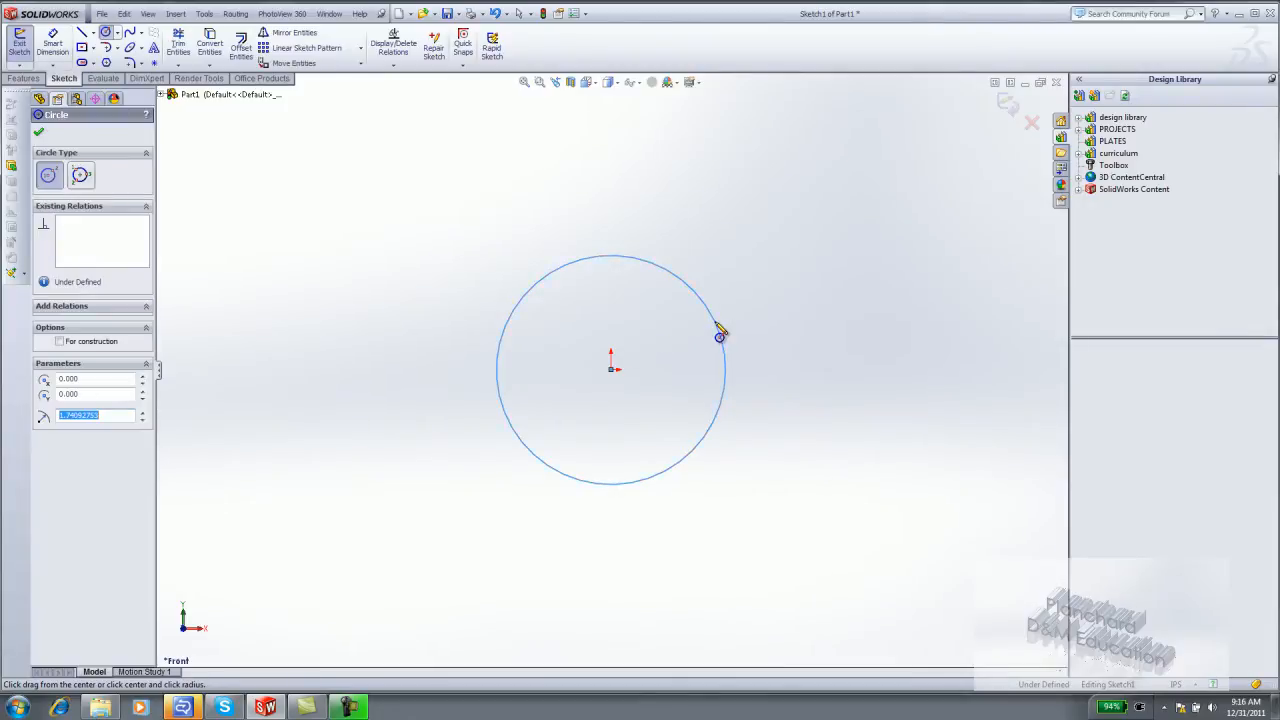
pyautogui.click(38, 132)
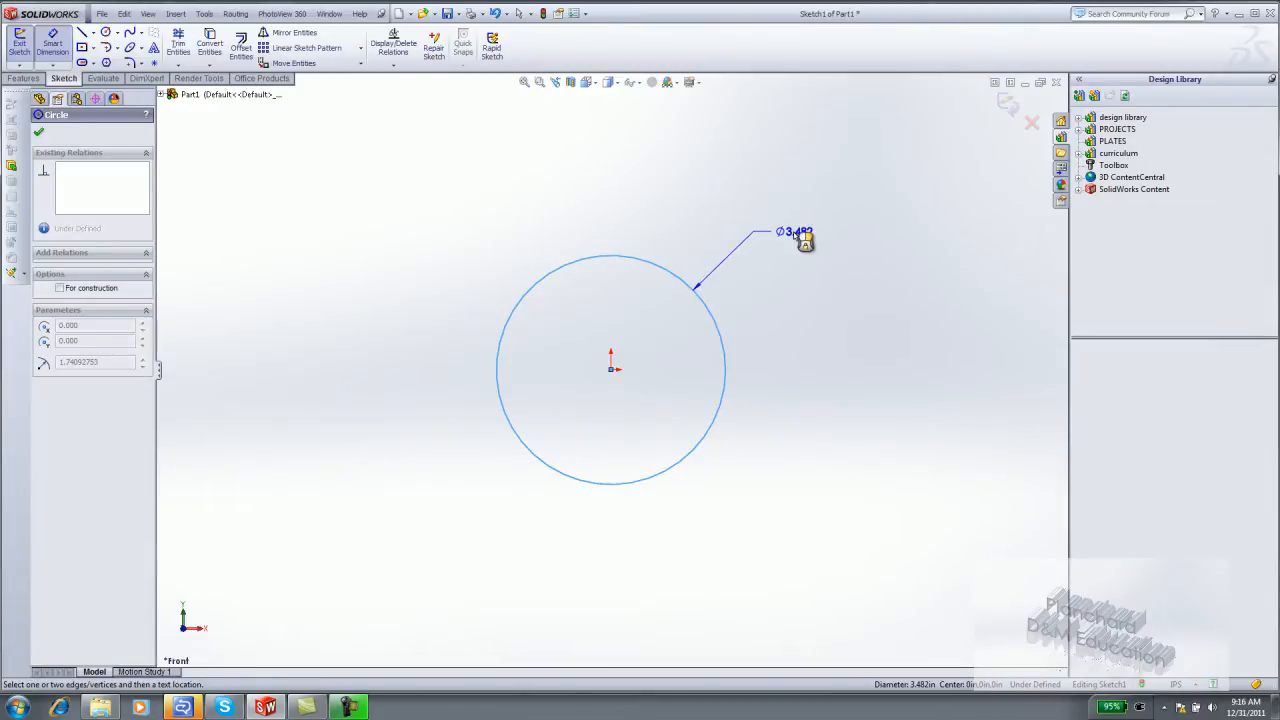
pyautogui.click(798, 234)
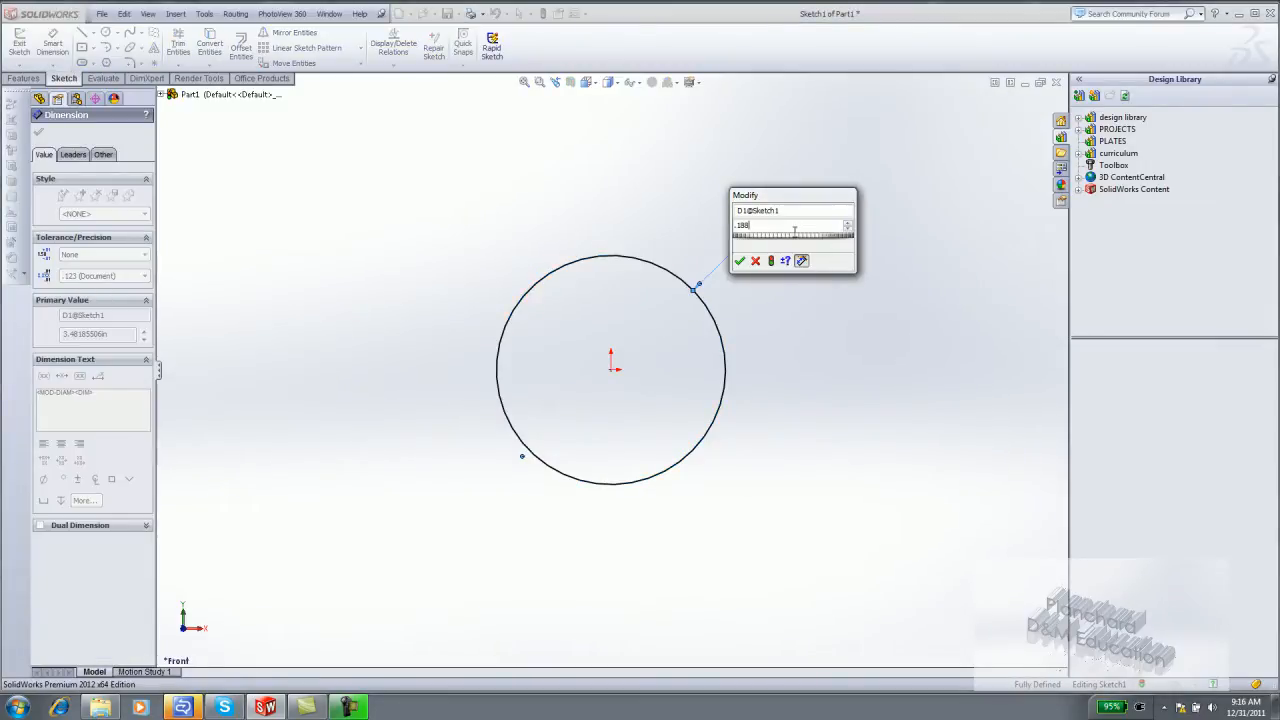
pyautogui.click(740, 260)
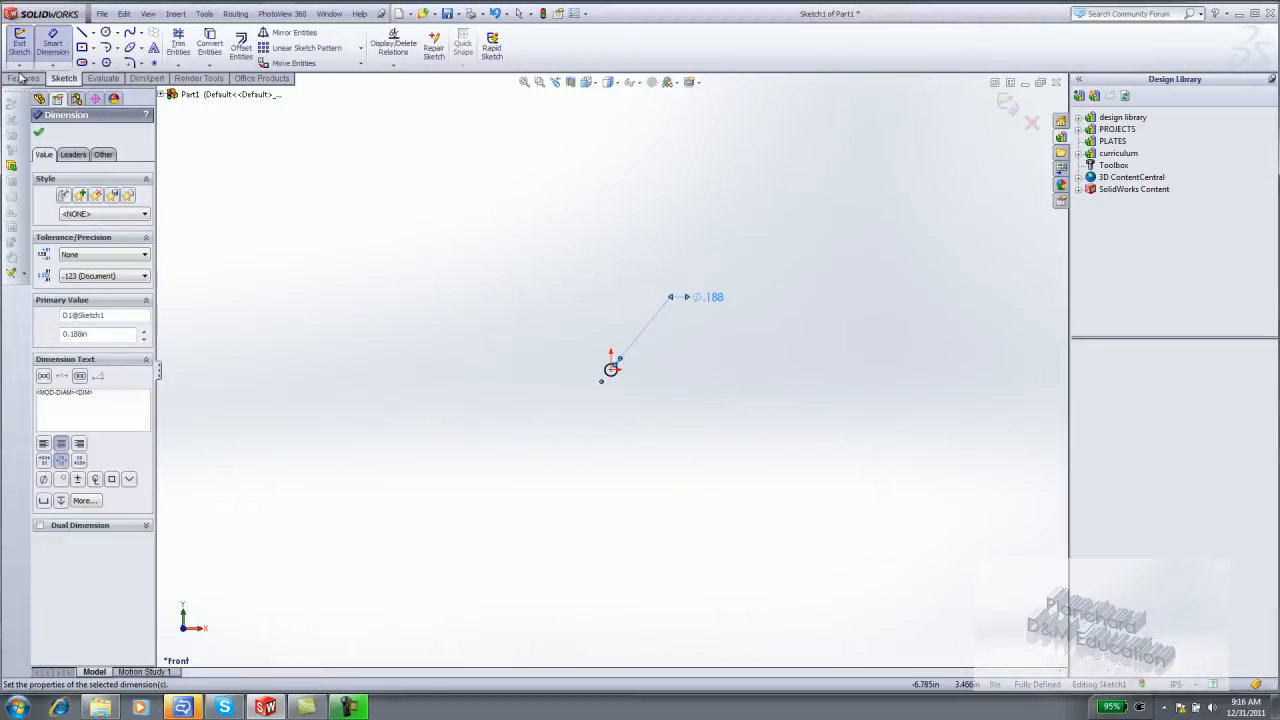
# - Extrude the circle 1.375 in into a solid cylindrical rod with Extruded Boss/Base
pyautogui.click(24, 78)
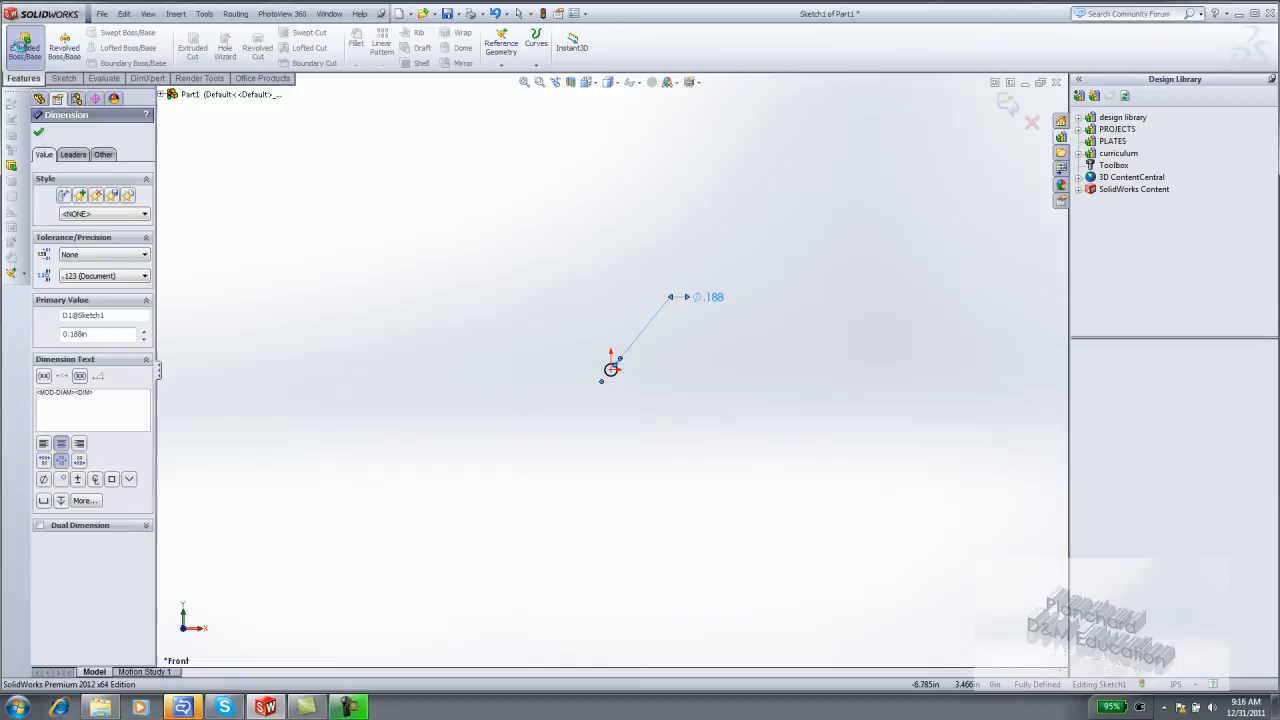
pyautogui.click(24, 48)
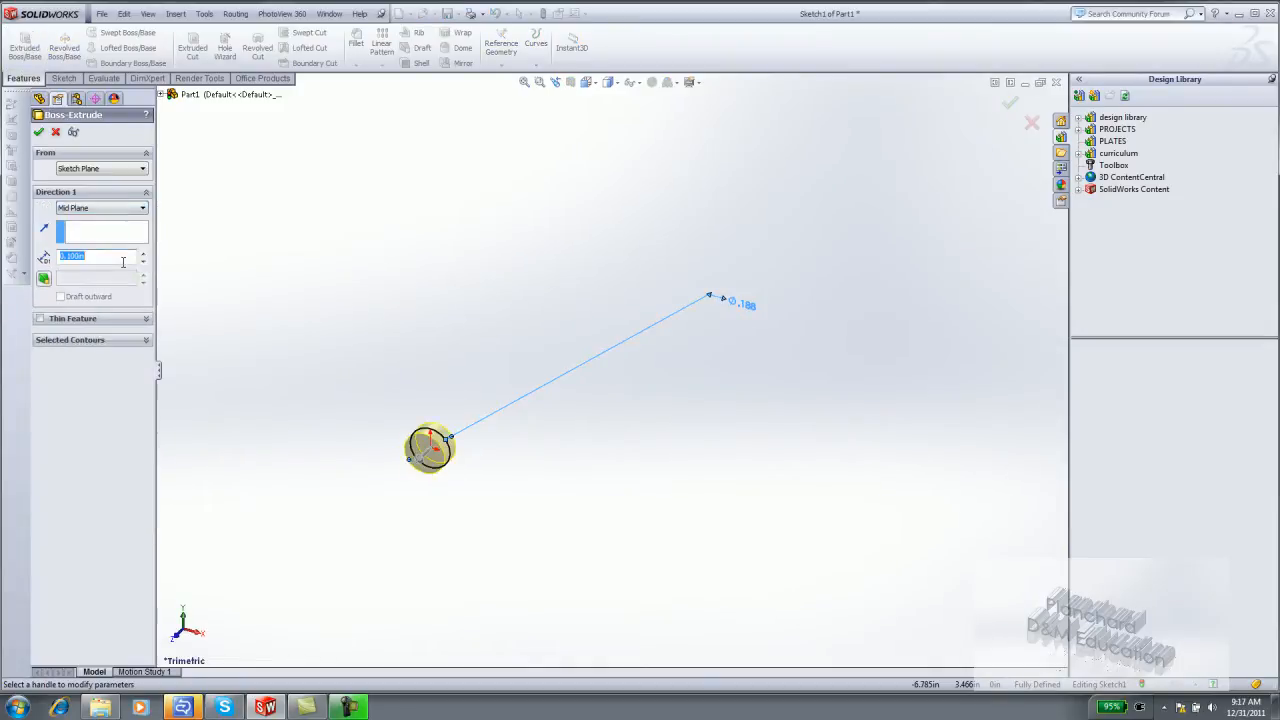
pyautogui.write('1.375in')
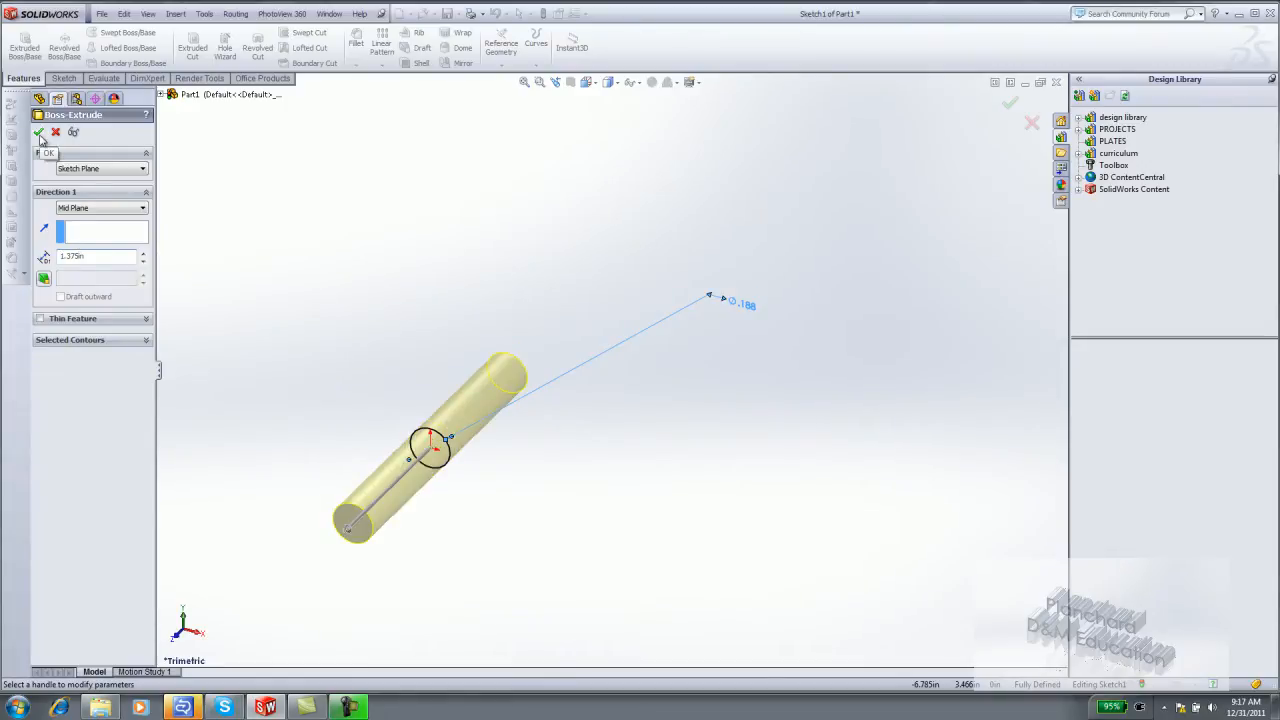
pyautogui.click(40, 132)
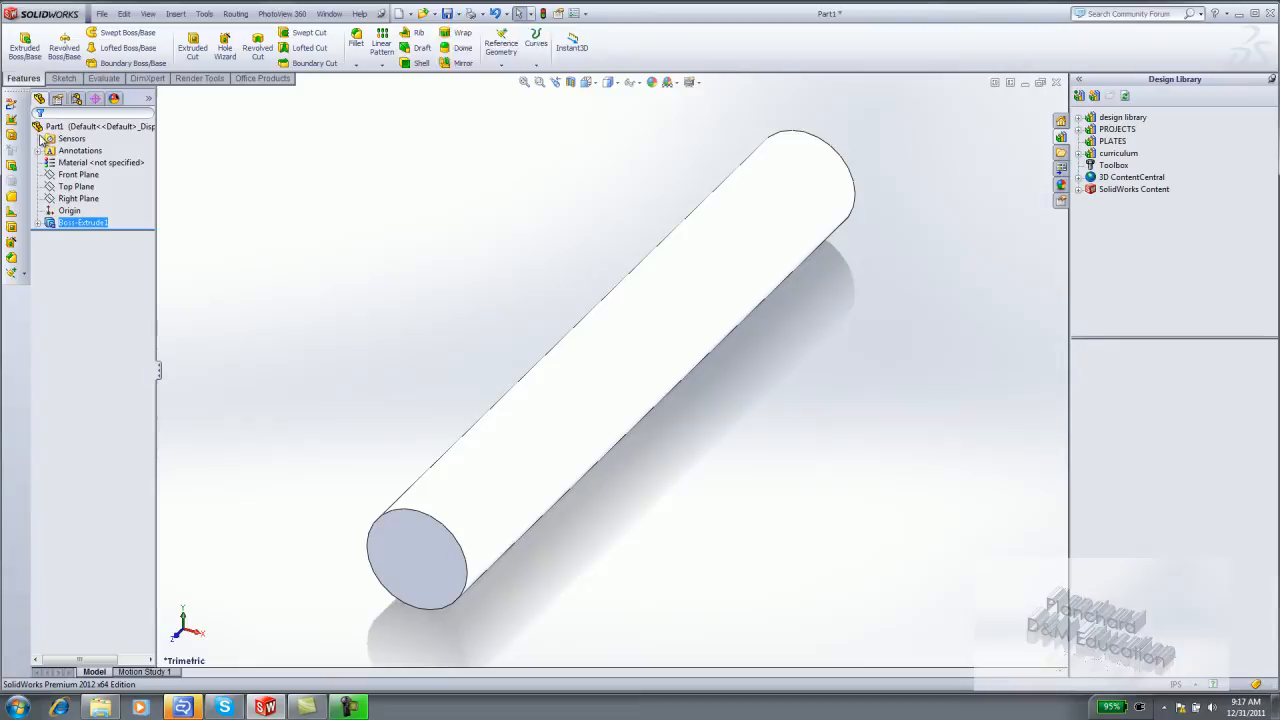
# - Create a new SW-TUTORIAL folder in Documents from the Save As dialog and enter it
pyautogui.click(448, 12)
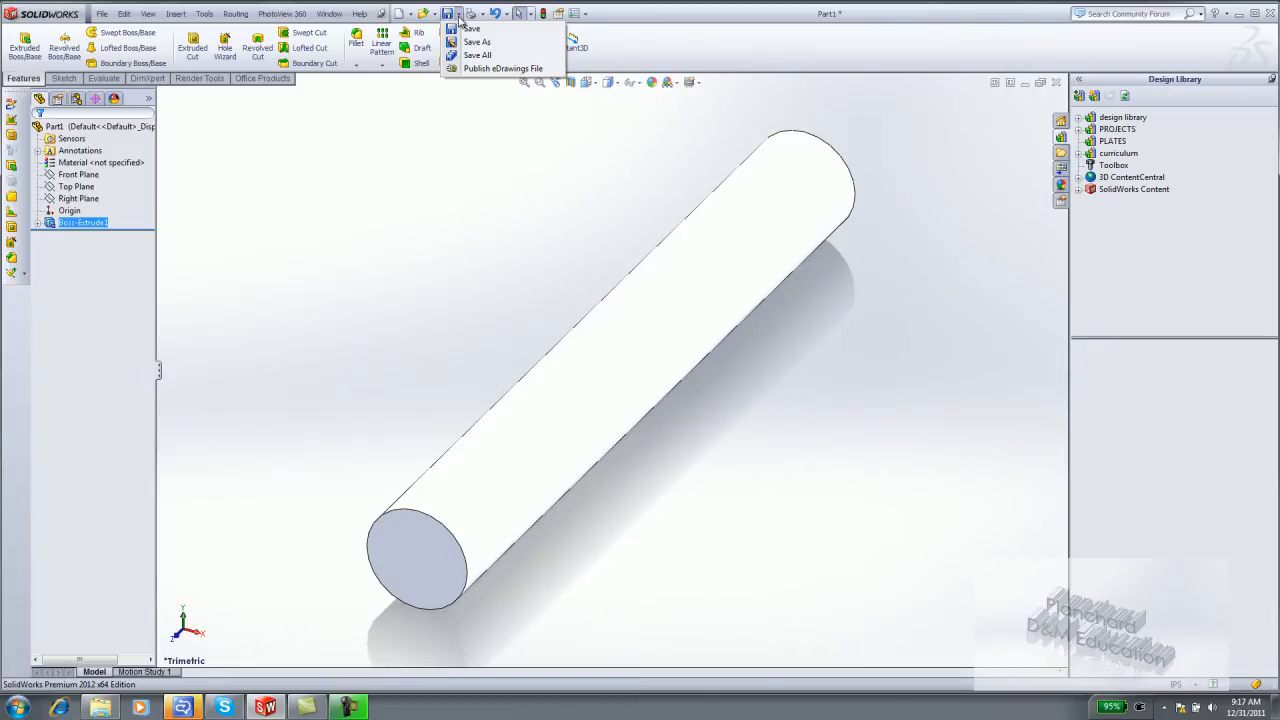
pyautogui.moveTo(476, 42)
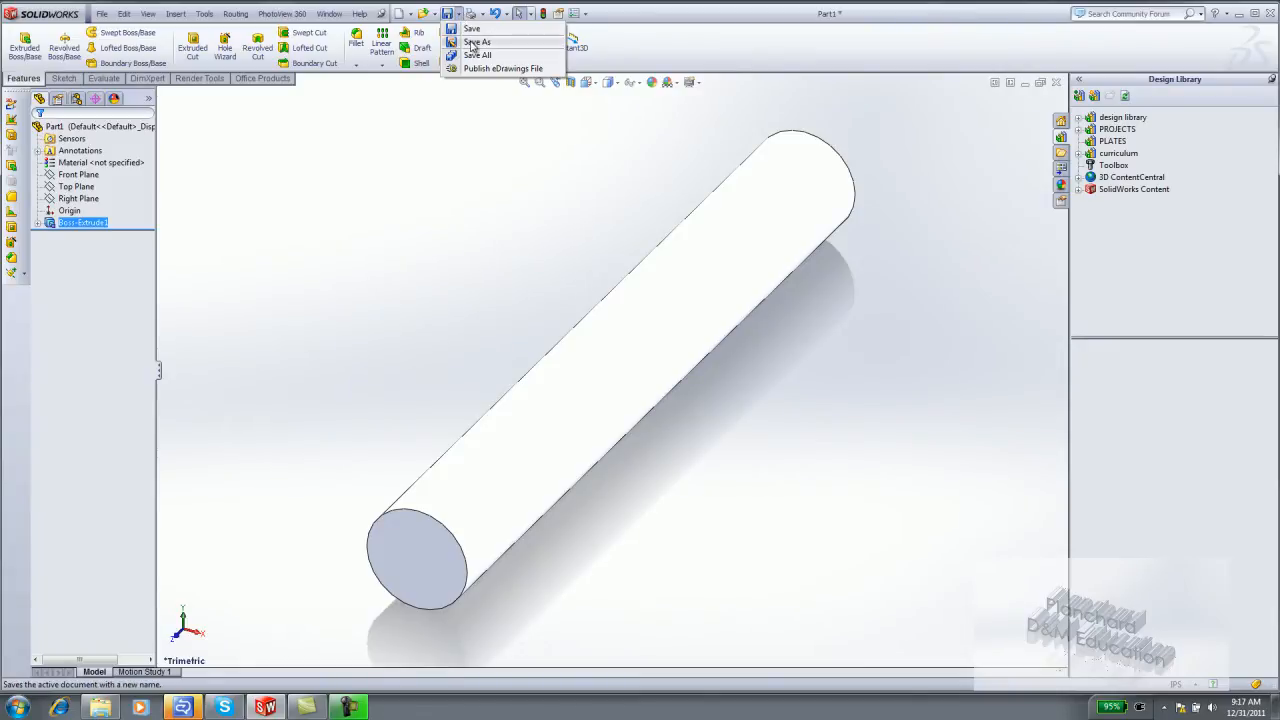
pyautogui.click(476, 42)
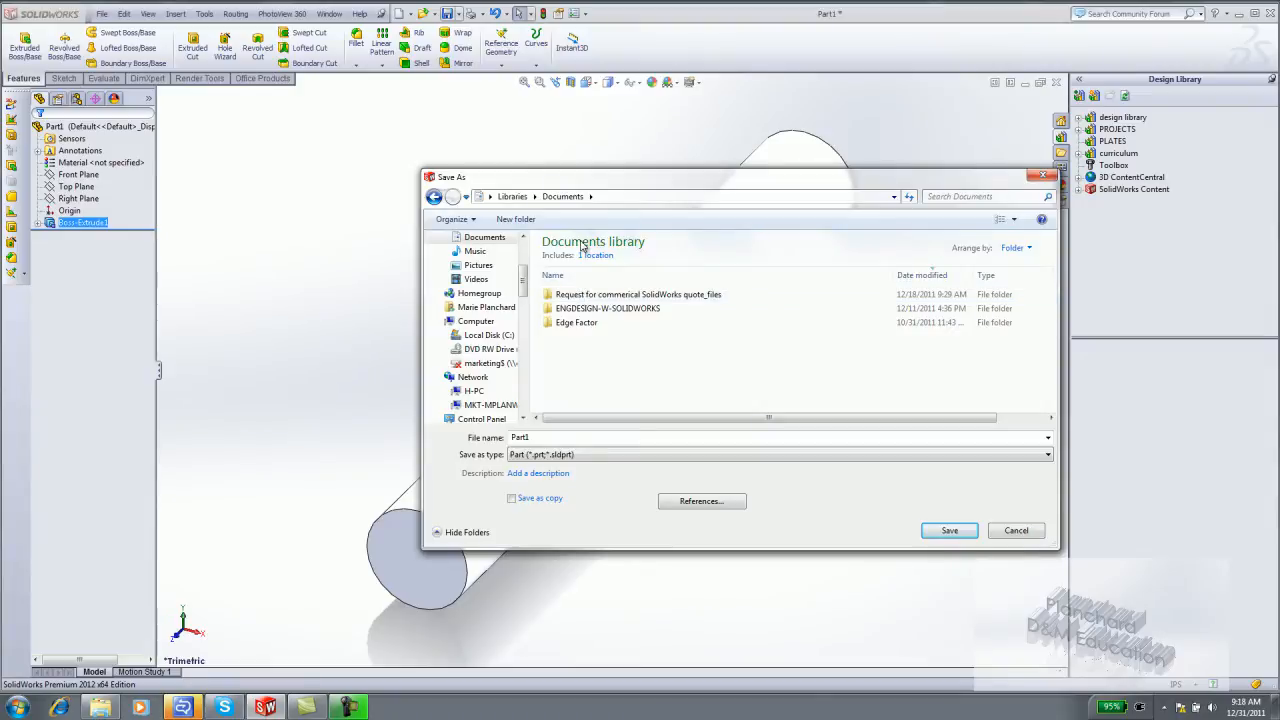
pyautogui.moveTo(556, 376)
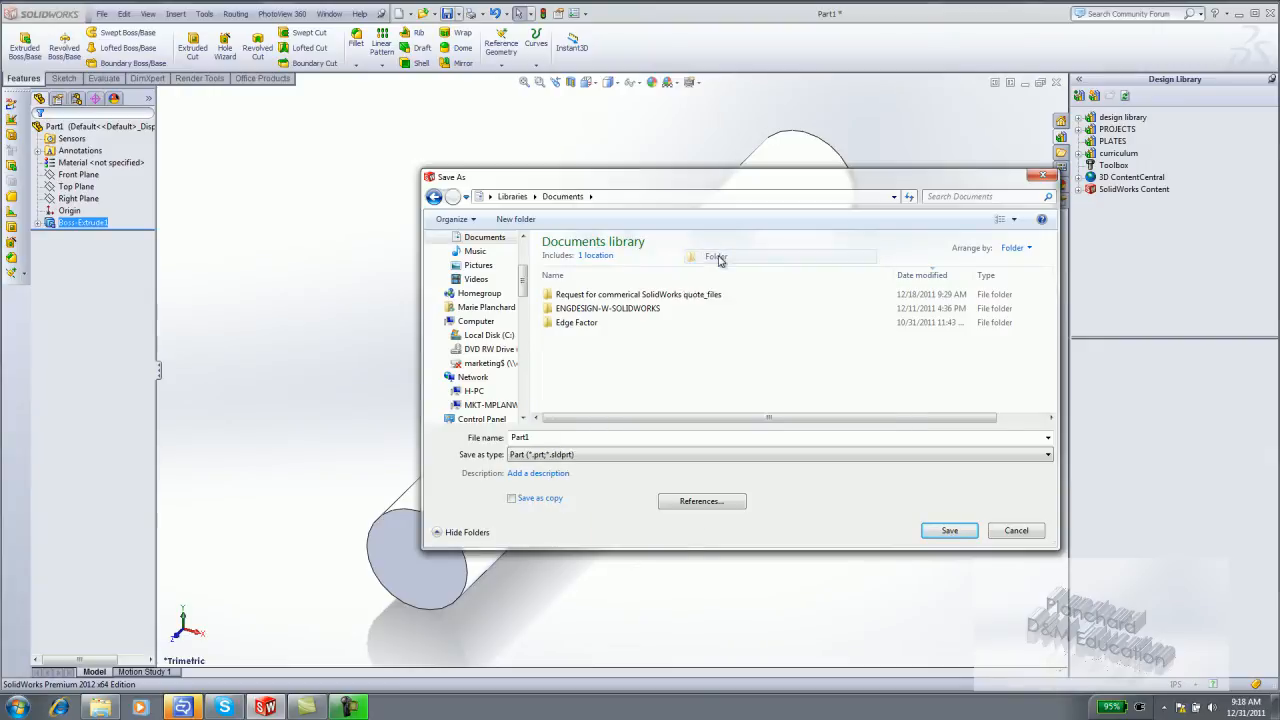
pyautogui.click(516, 218)
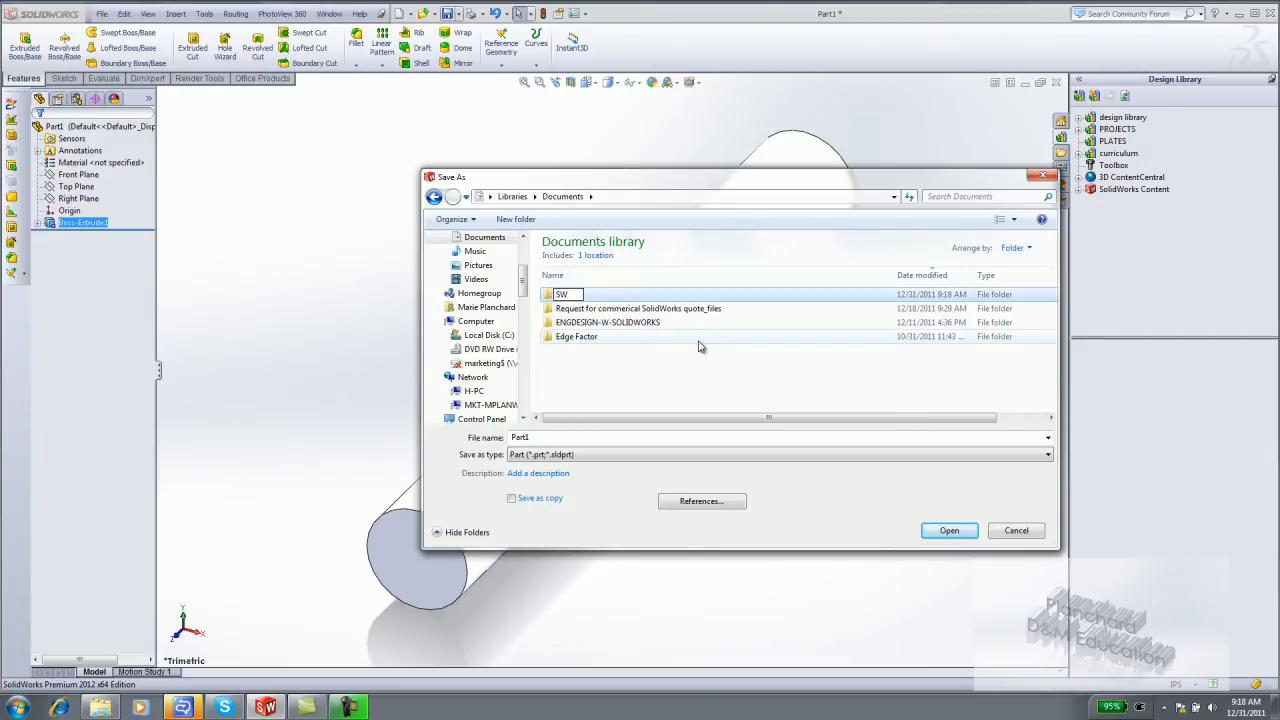
pyautogui.write('-TUTORIAL')
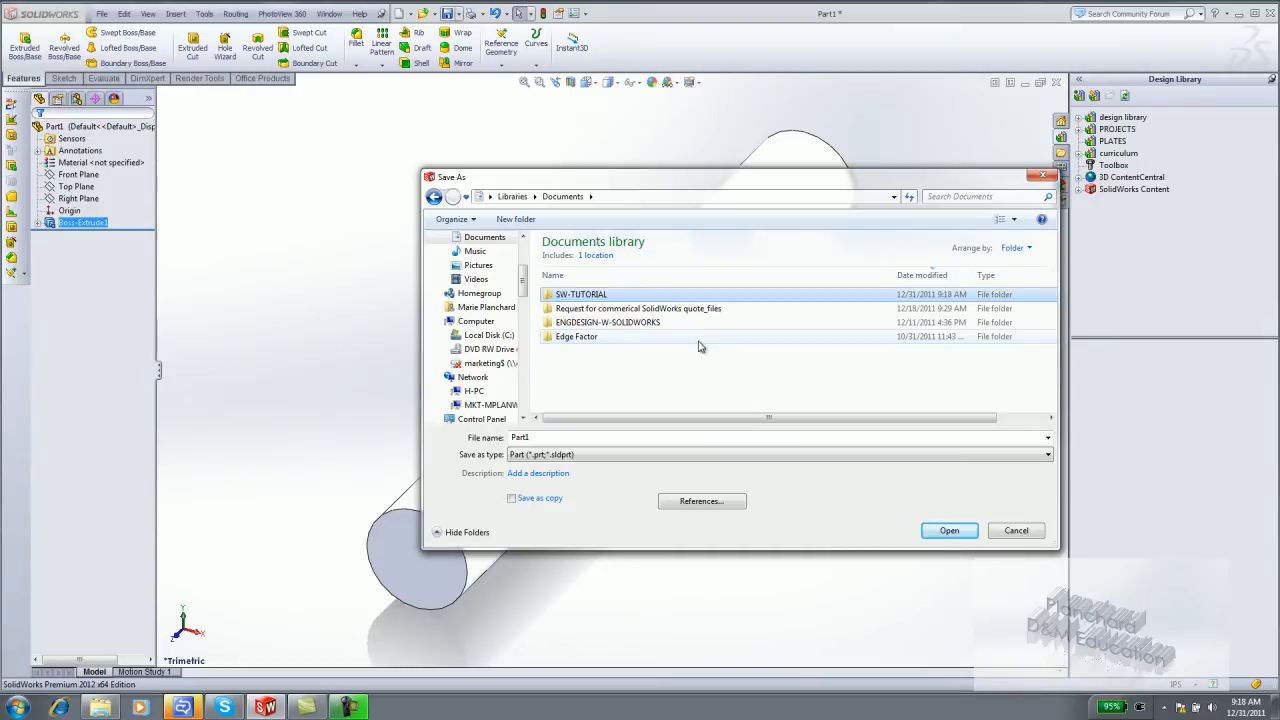
pyautogui.doubleClick(580, 292)
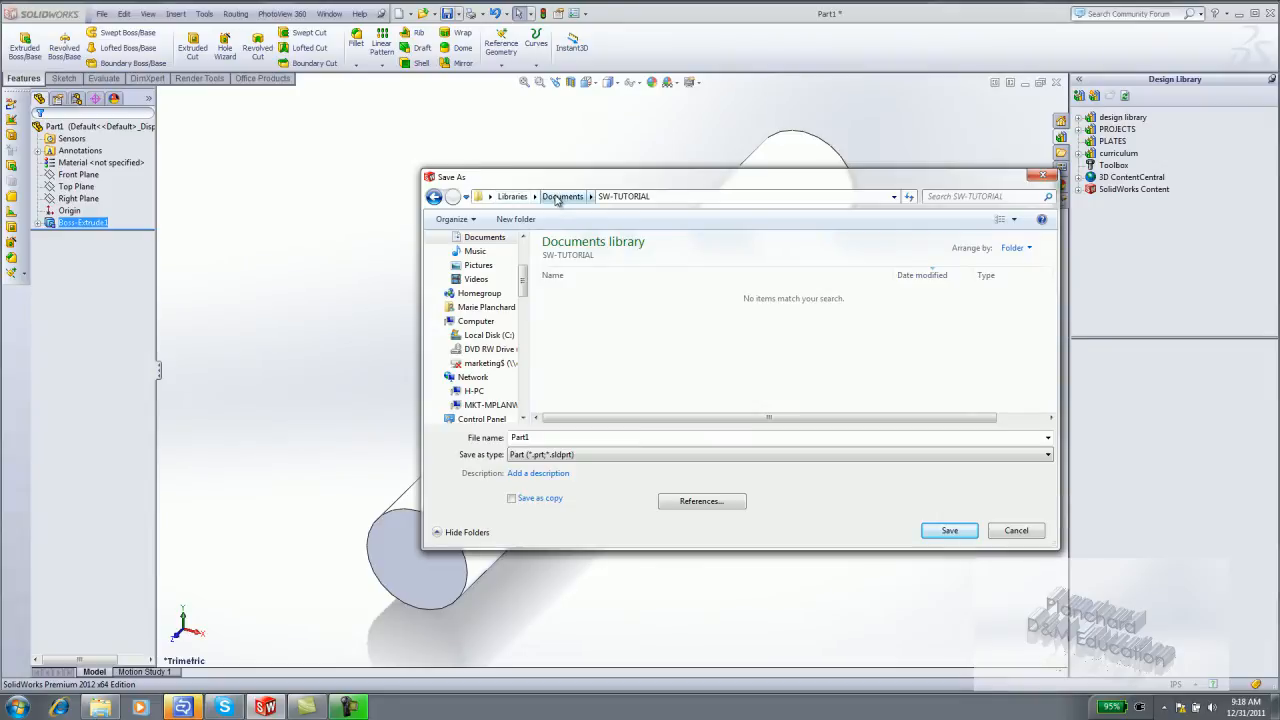
pyautogui.moveTo(596, 204)
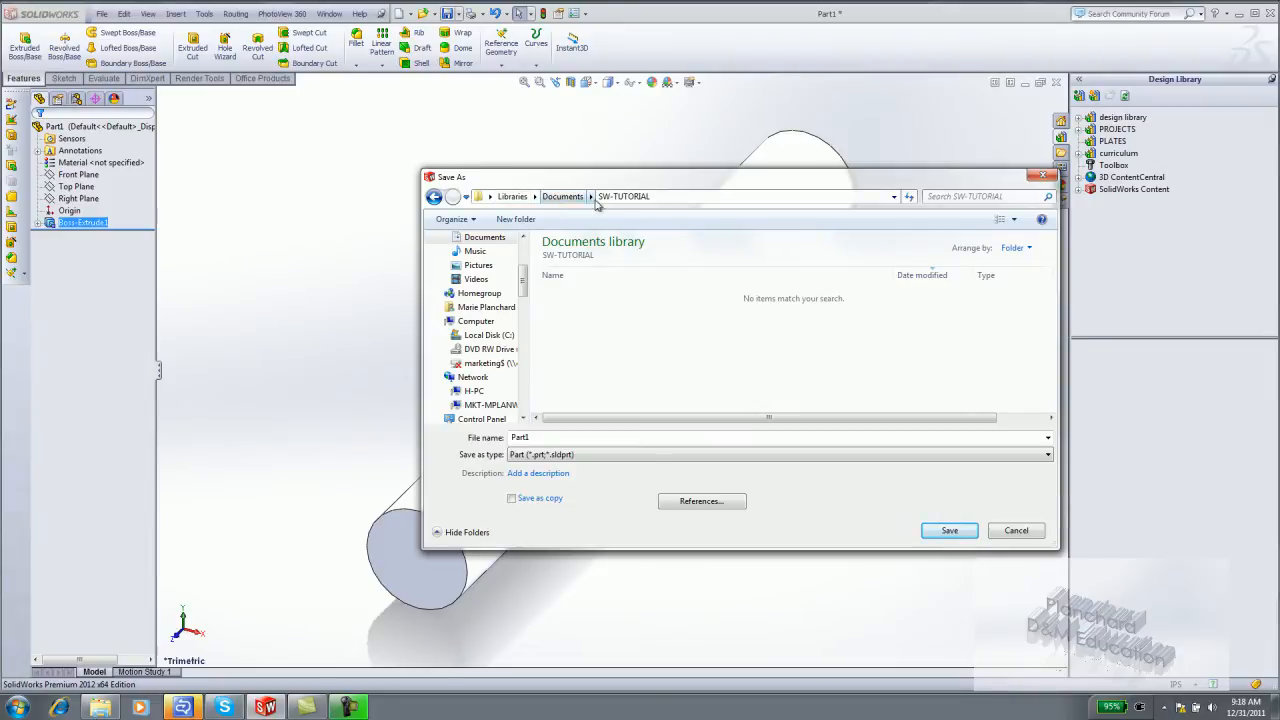
# - Save the part as AXLE with description AXLE ROD
pyautogui.write('AXLE')
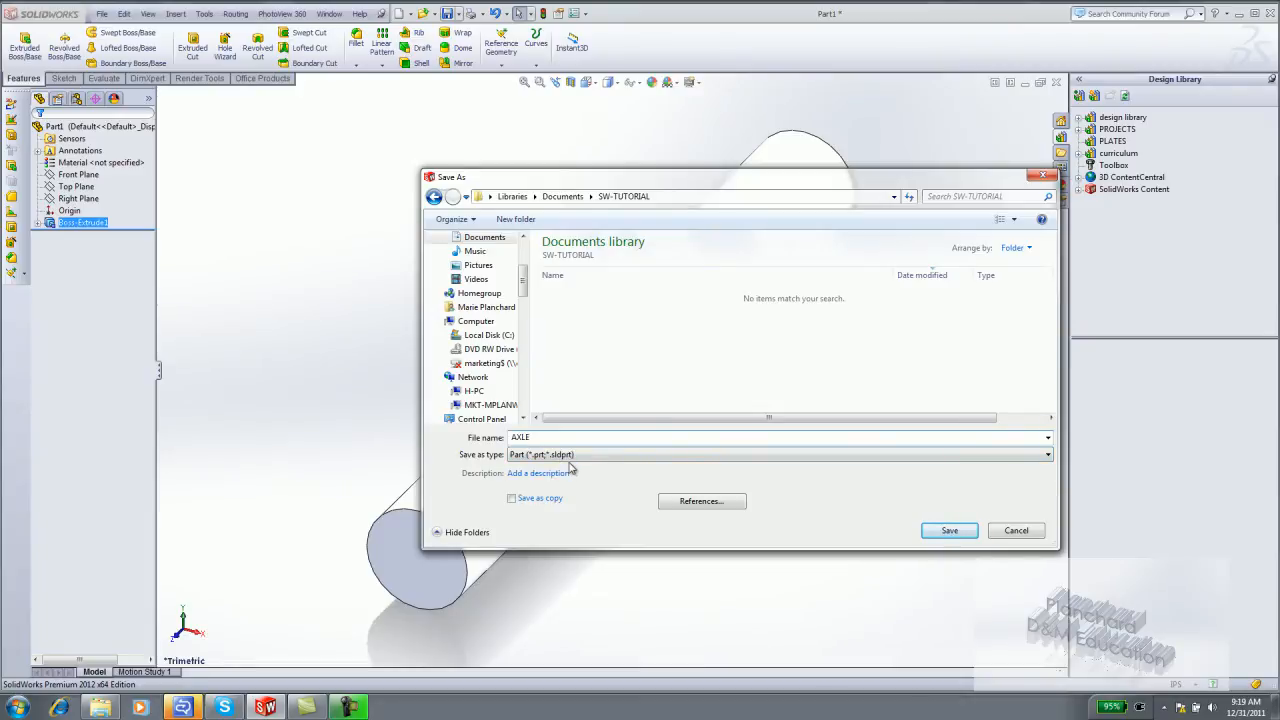
pyautogui.write('AXLE ROD')
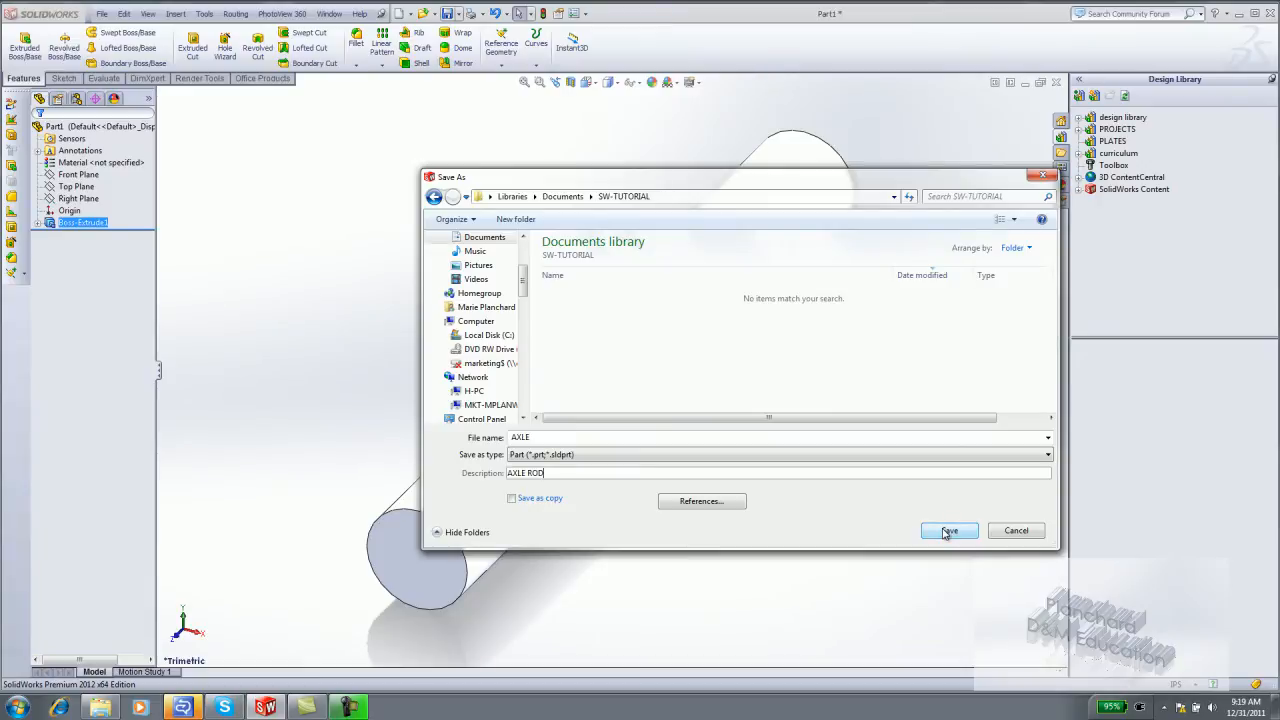
pyautogui.click(948, 530)
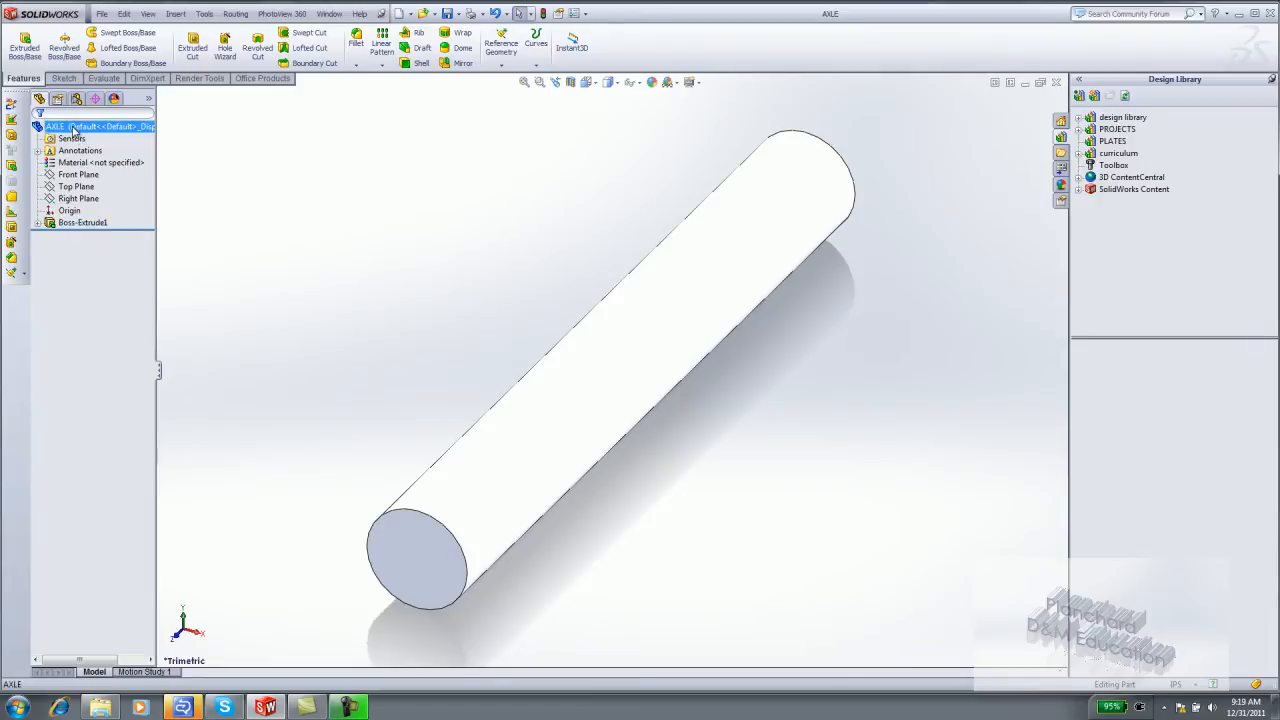
# - Apply a light blue-cyan colour appearance to the AXLE part
pyautogui.rightClick(84, 124)
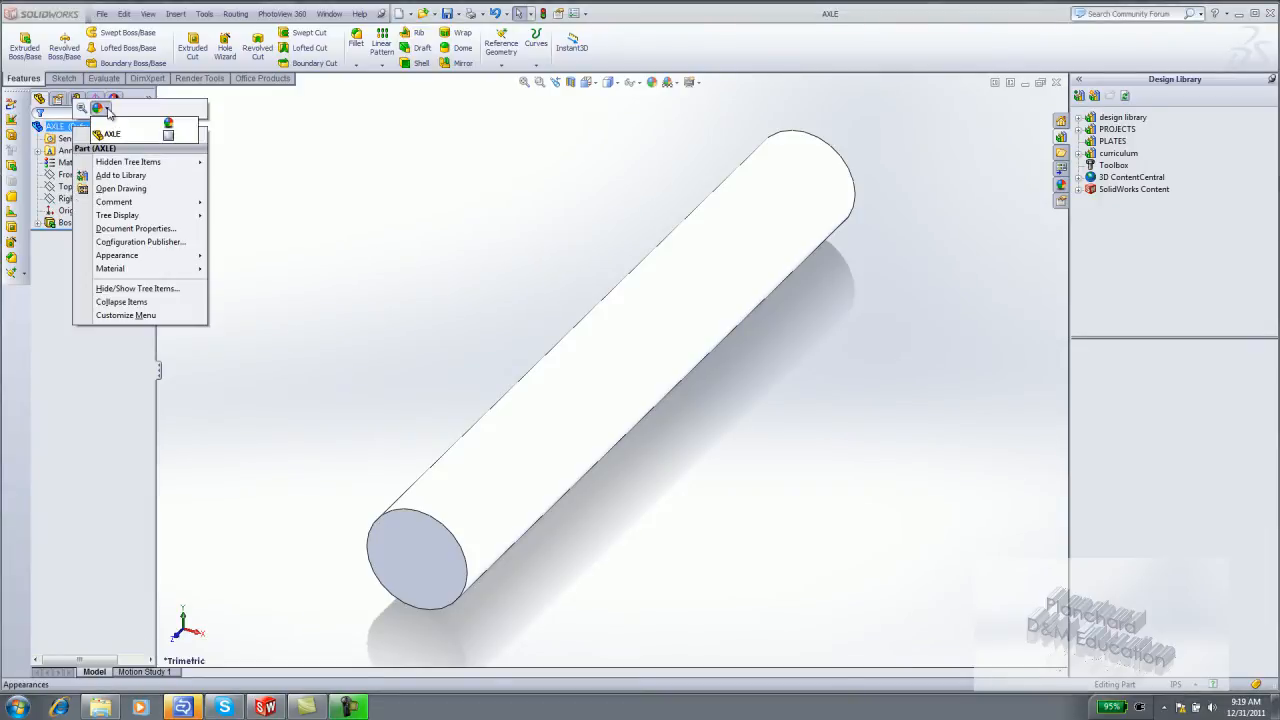
pyautogui.moveTo(168, 136)
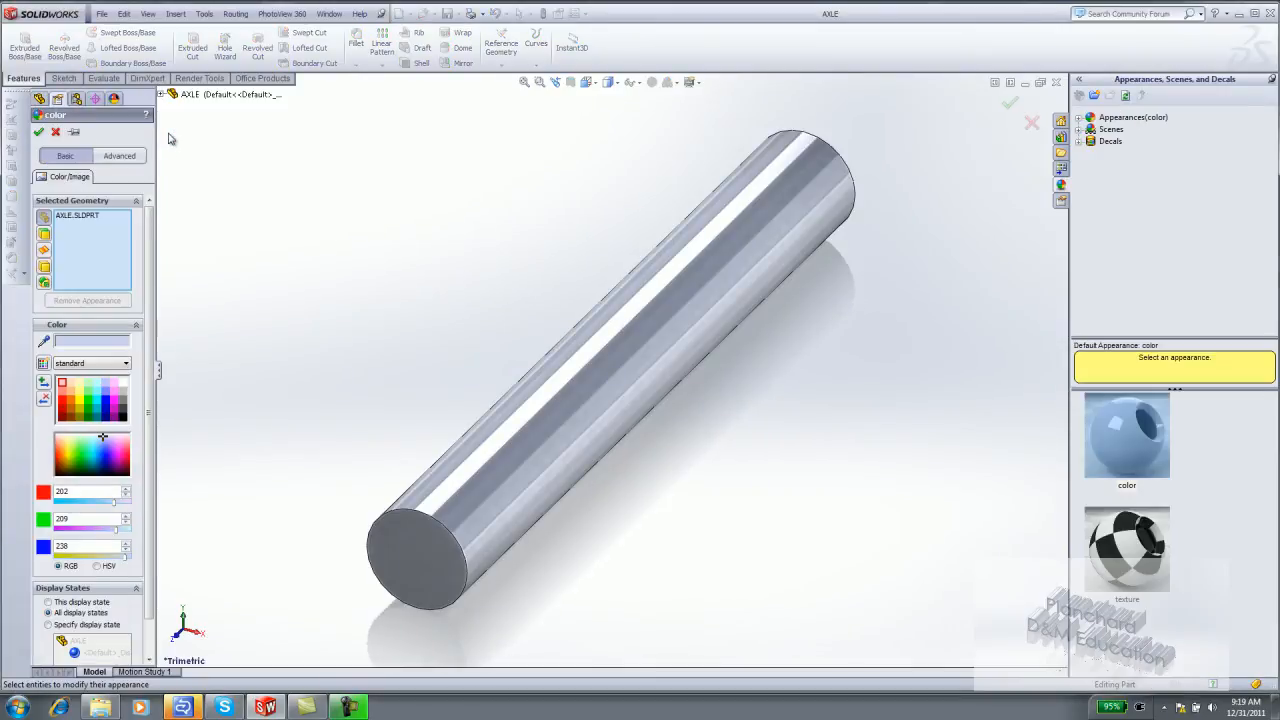
pyautogui.click(96, 410)
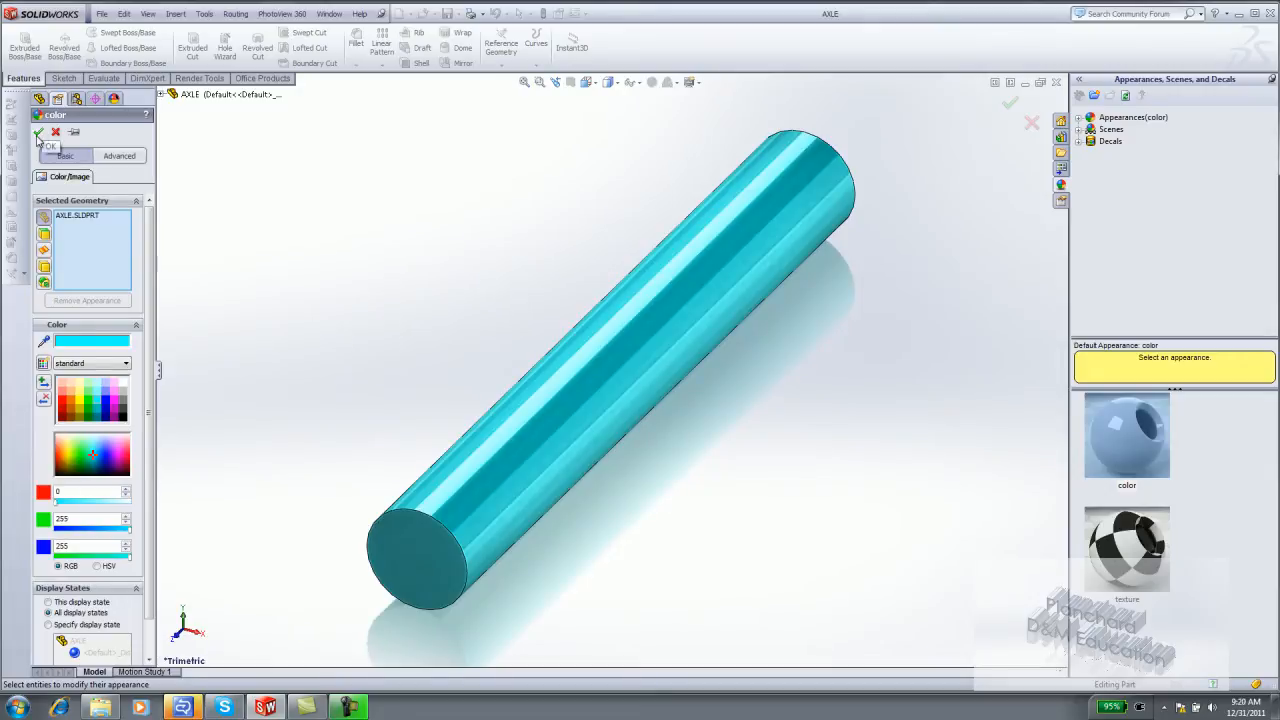
pyautogui.click(48, 132)
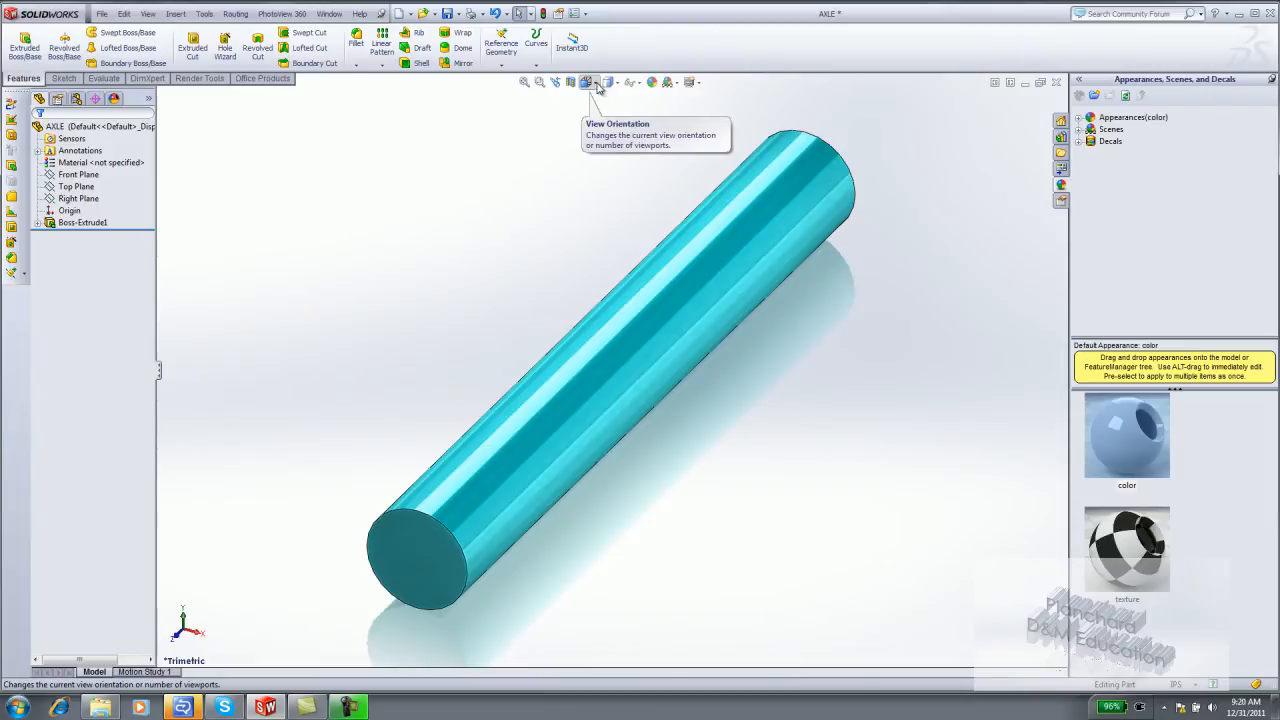
pyautogui.click(588, 82)
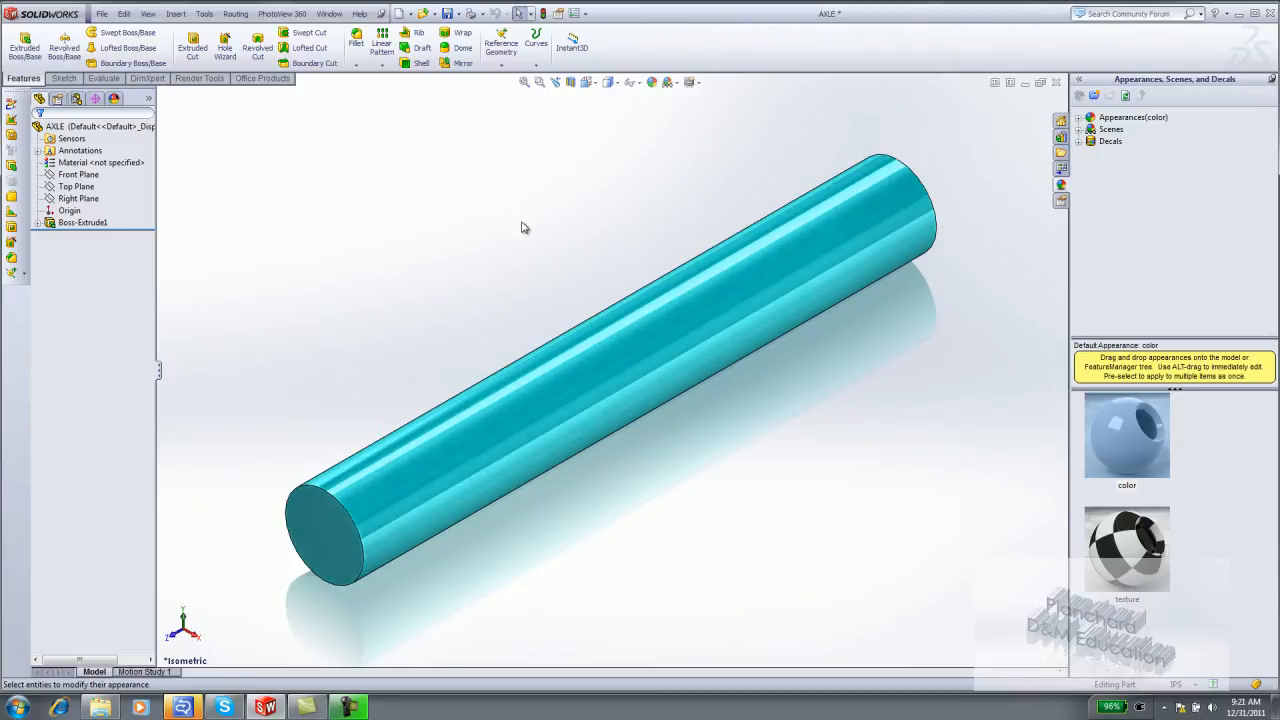
pyautogui.scroll(-3)
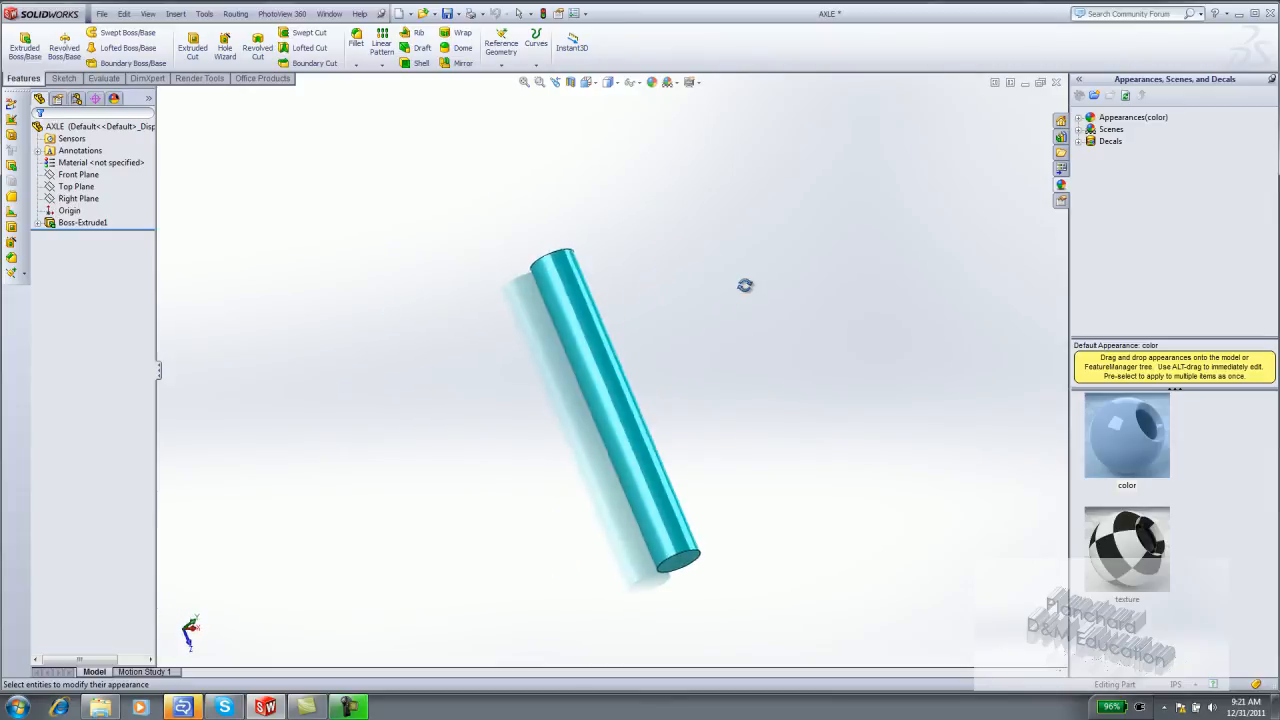
pyautogui.click(540, 82)
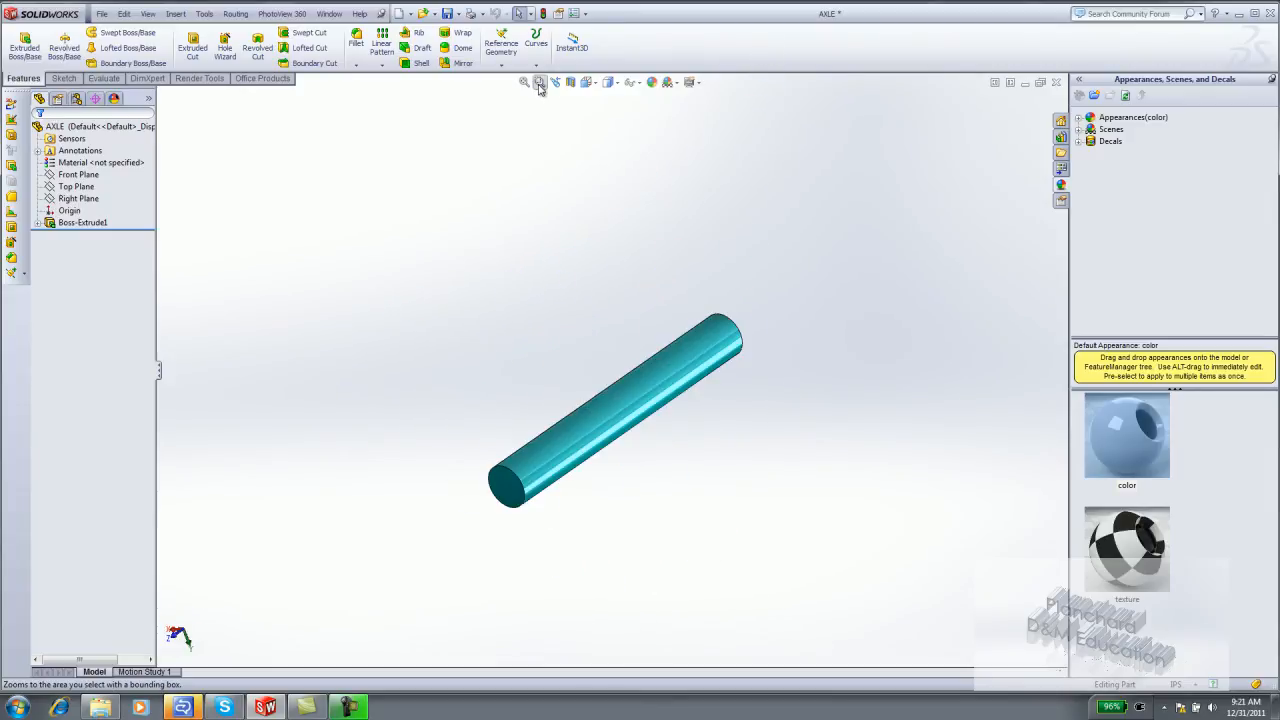
pyautogui.moveTo(524, 82)
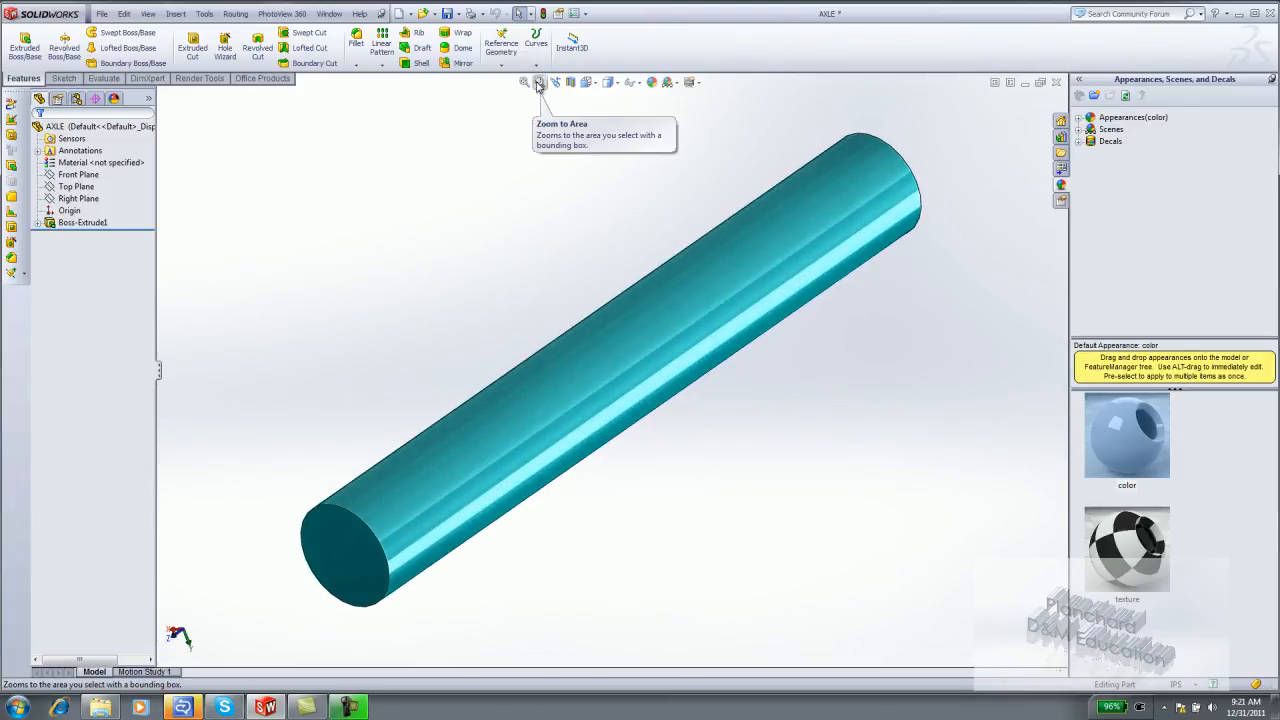
pyautogui.moveTo(270, 410)
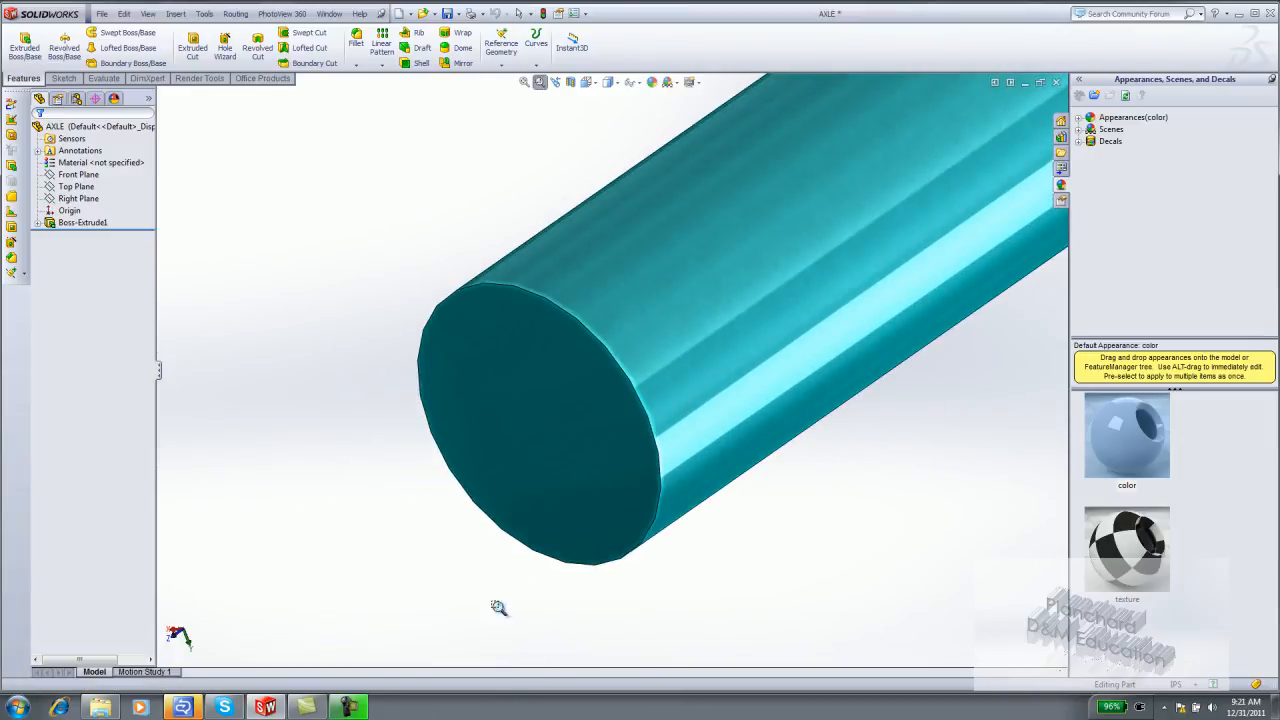
pyautogui.click(556, 82)
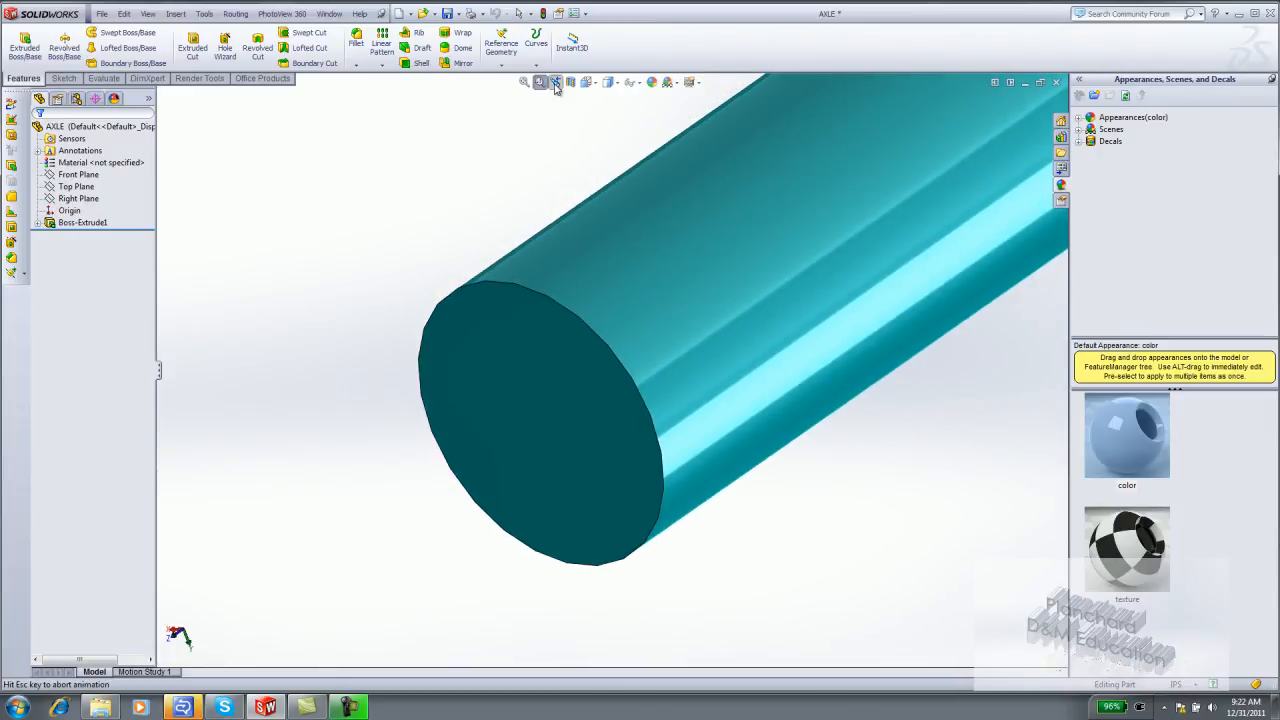